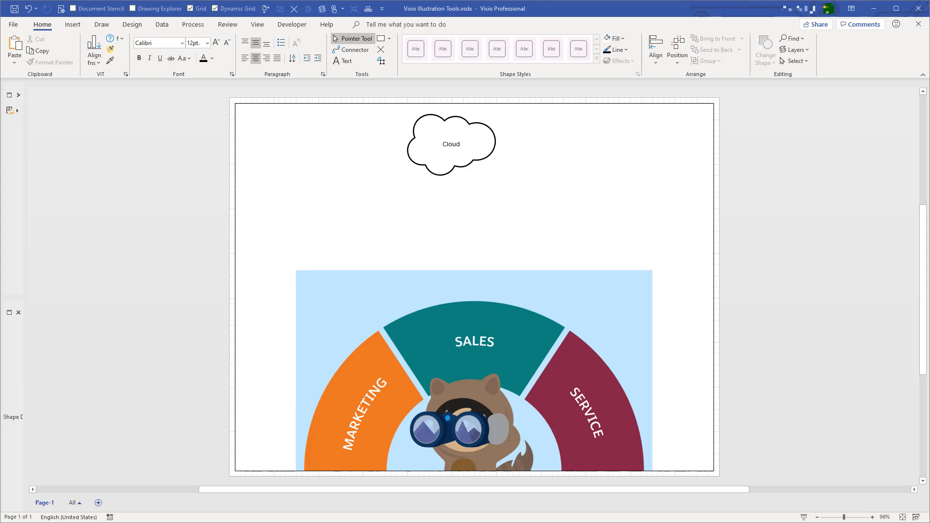
pyautogui.moveTo(415, 210)
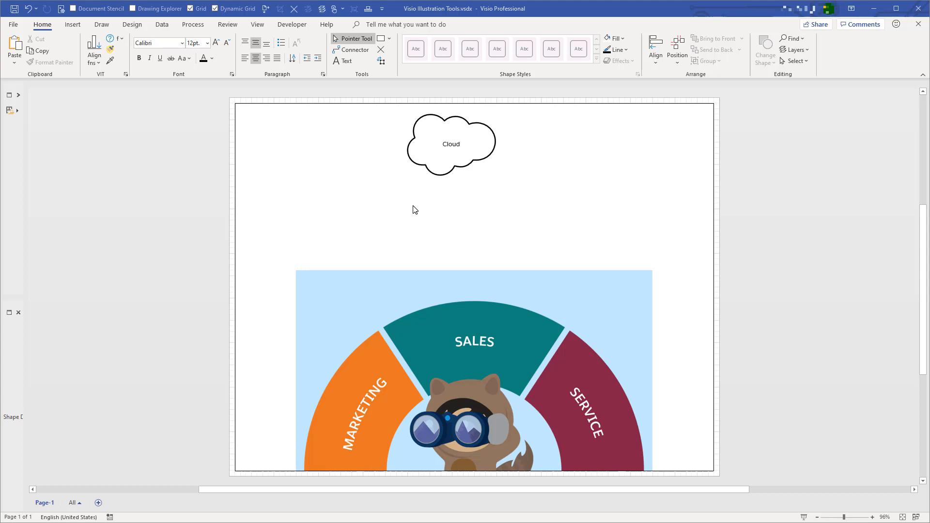
pyautogui.moveTo(412, 274)
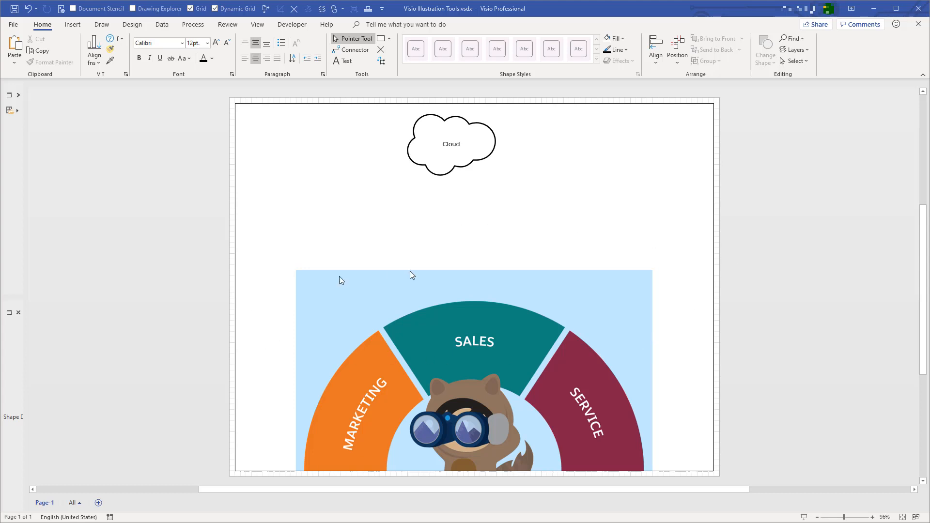
pyautogui.moveTo(600, 159)
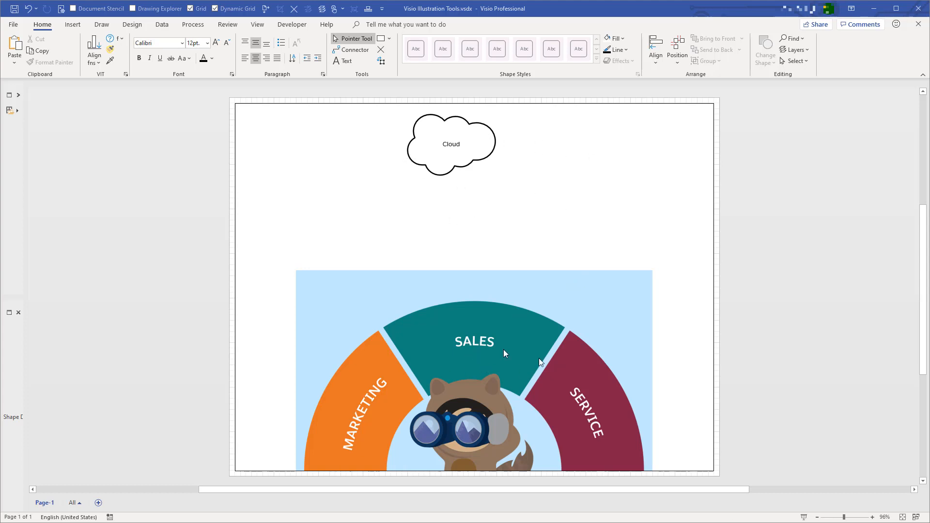
pyautogui.moveTo(540, 363)
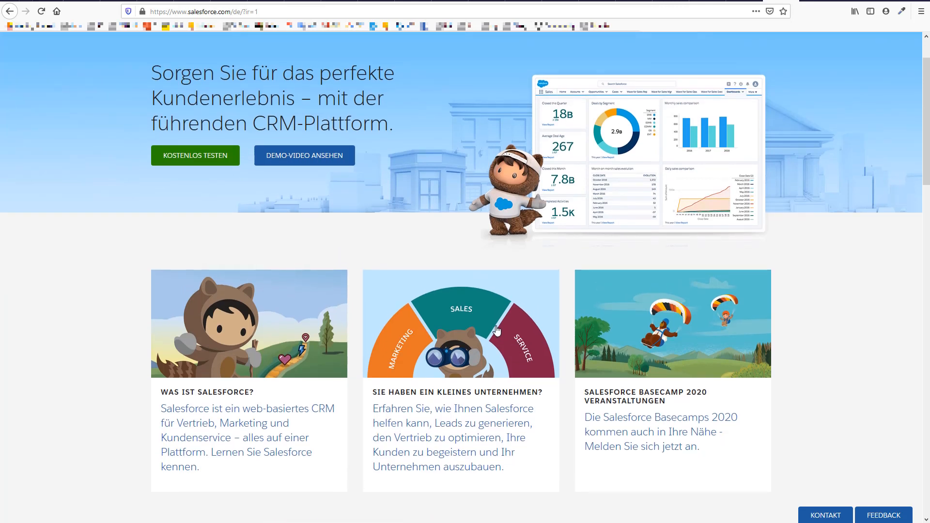
pyautogui.moveTo(516, 329)
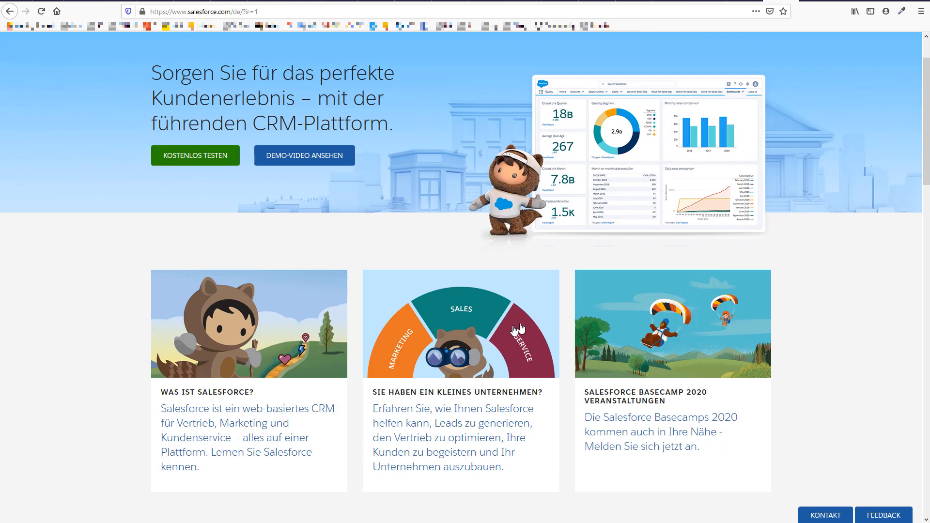
pyautogui.moveTo(475, 326)
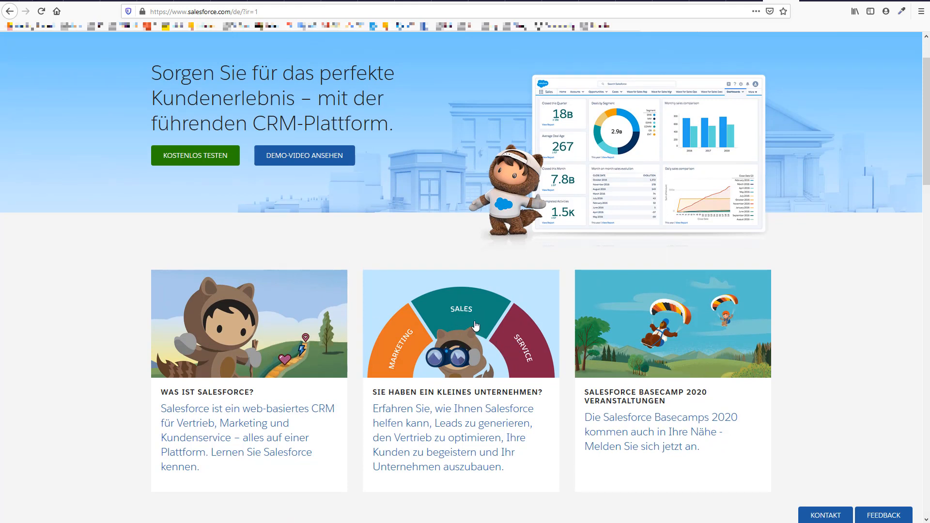
pyautogui.moveTo(442, 308)
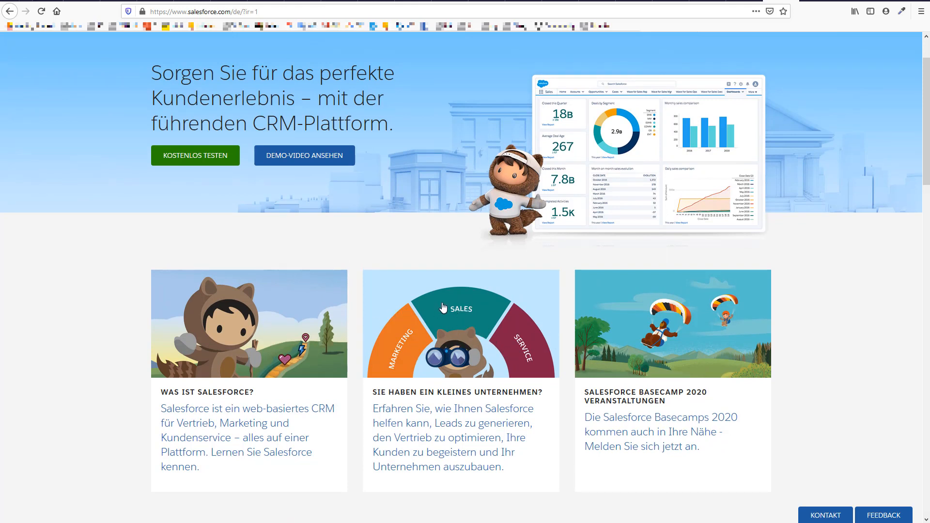
pyautogui.moveTo(810, 316)
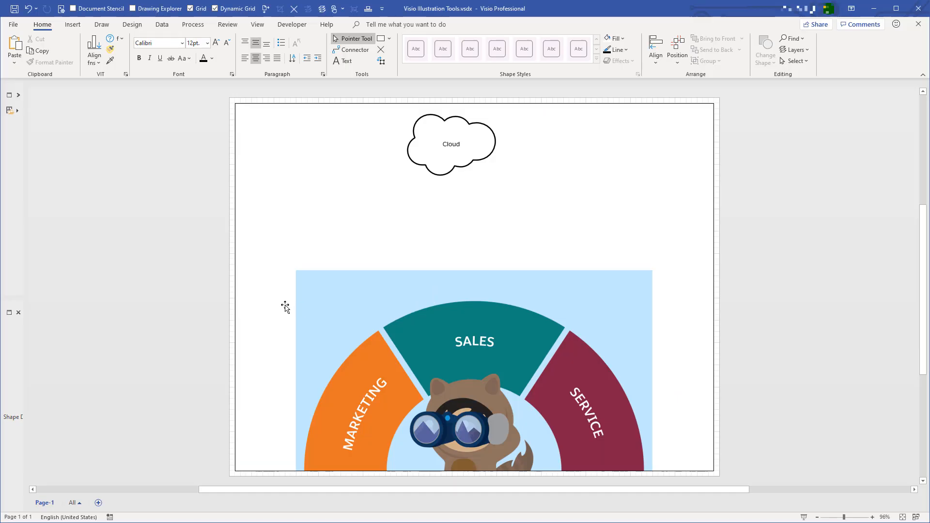
pyautogui.moveTo(673, 265)
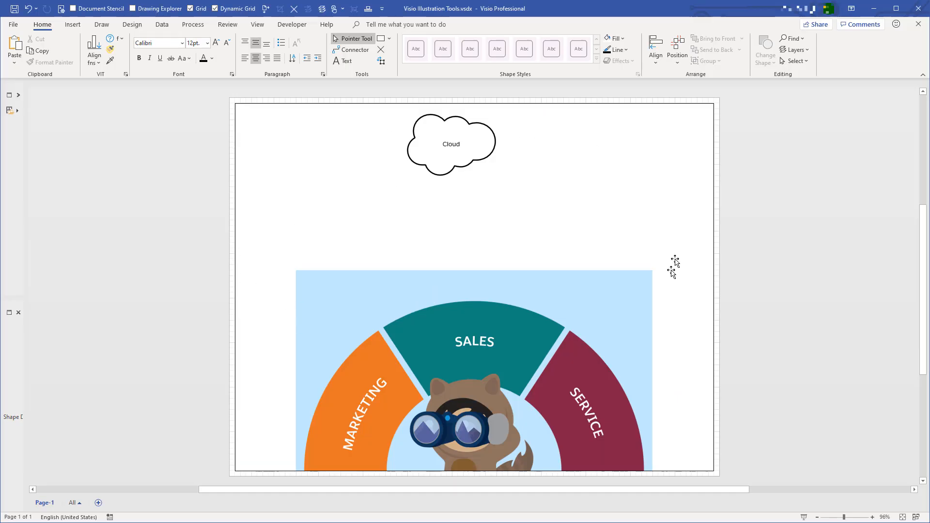
pyautogui.moveTo(425, 168)
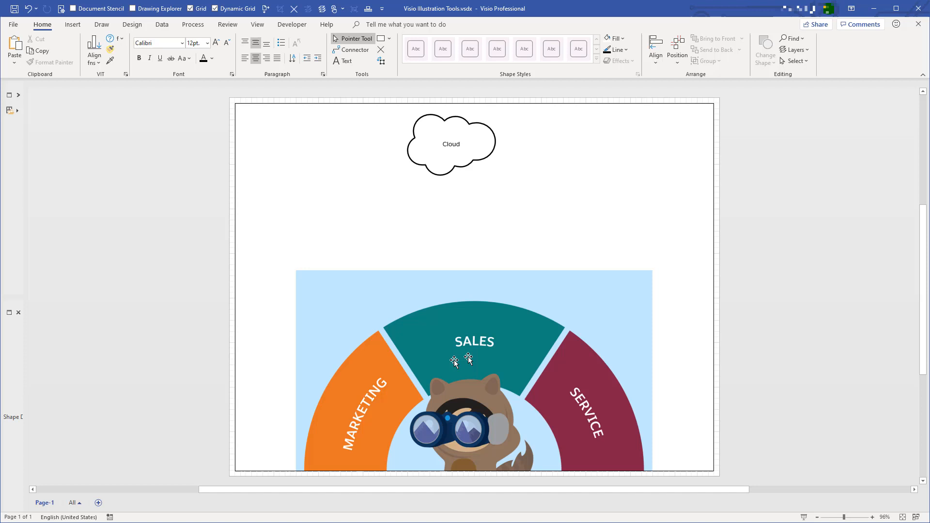
# Browse a custom dark green in Fill > More Colors for the cloud, then cancel without applying it.
pyautogui.click(450, 144)
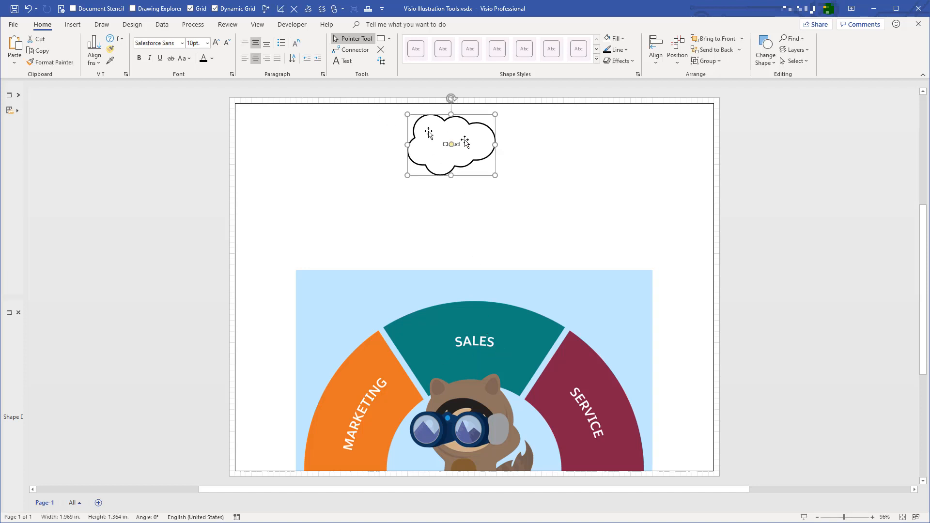
pyautogui.rightClick(450, 143)
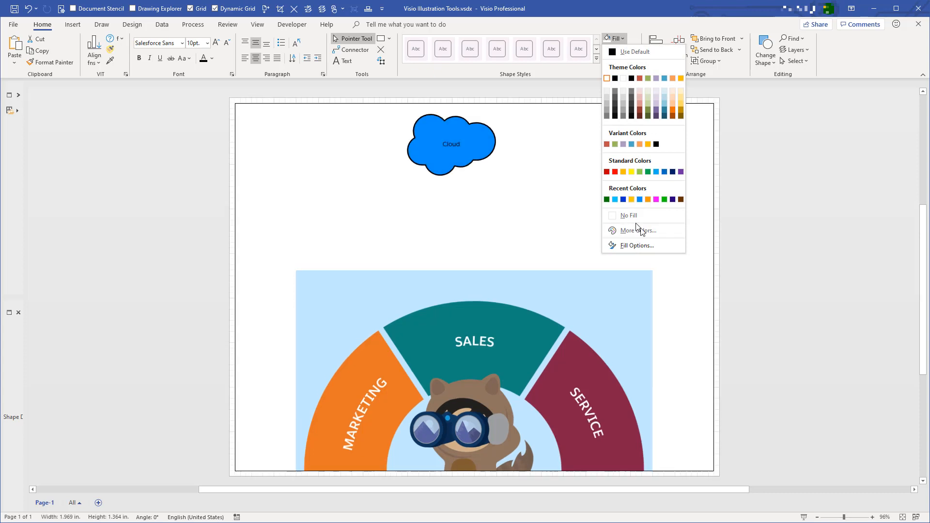
pyautogui.click(635, 231)
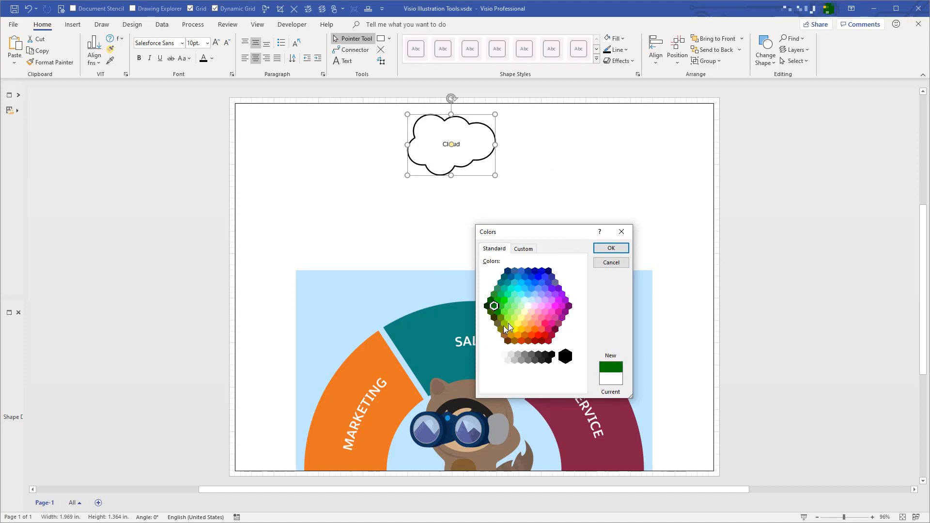
pyautogui.click(522, 248)
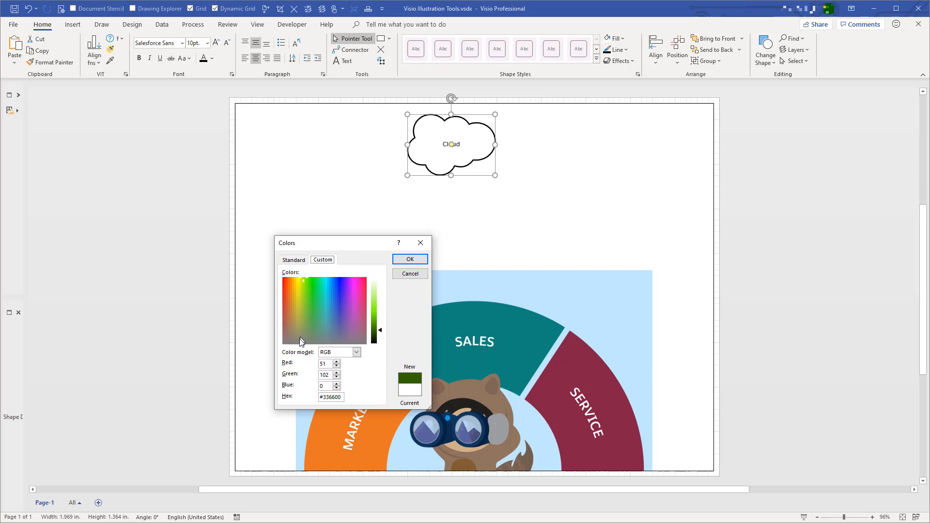
pyautogui.click(302, 301)
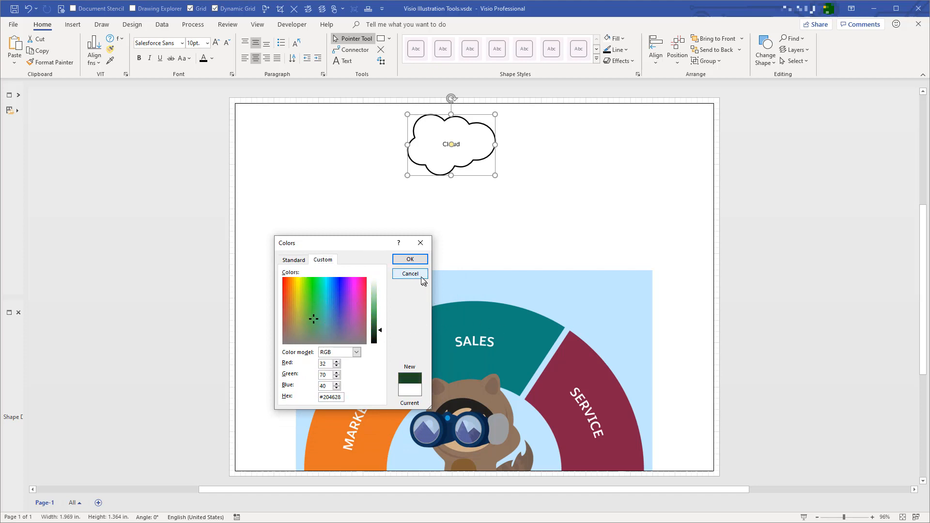
pyautogui.click(409, 273)
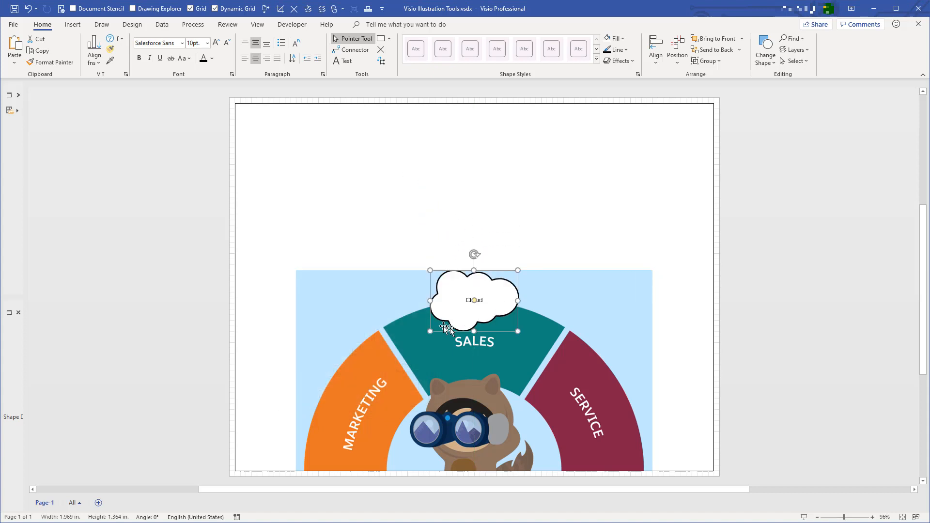
pyautogui.moveTo(430, 336)
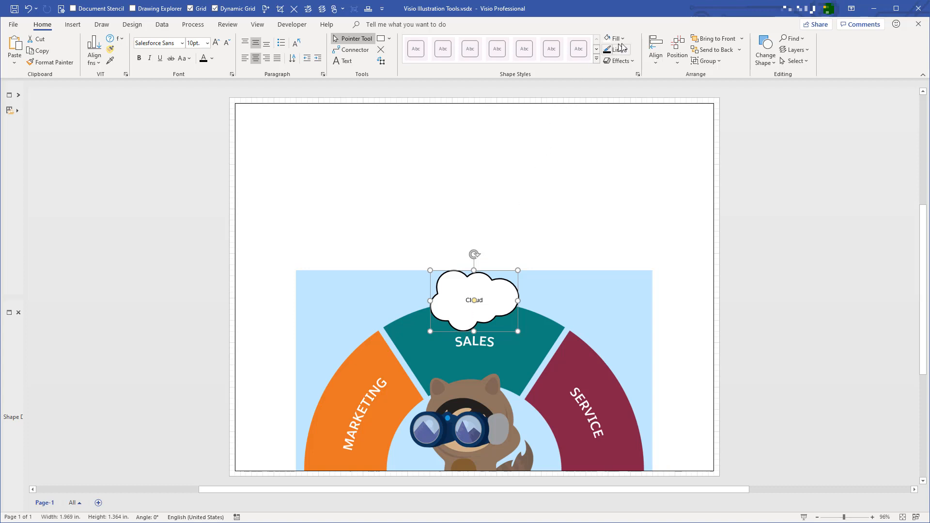
# Fill the cloud above SALES with green from the Standard Colors.
pyautogui.click(614, 38)
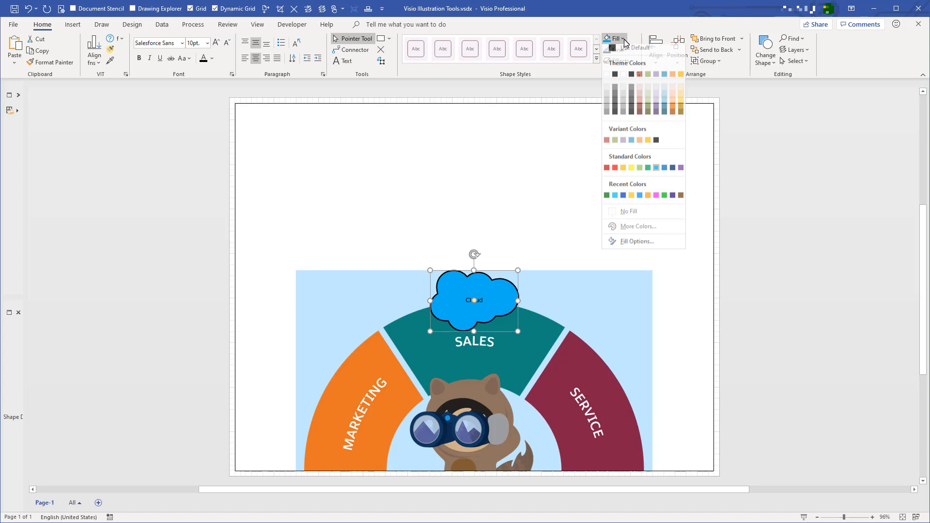
pyautogui.click(648, 166)
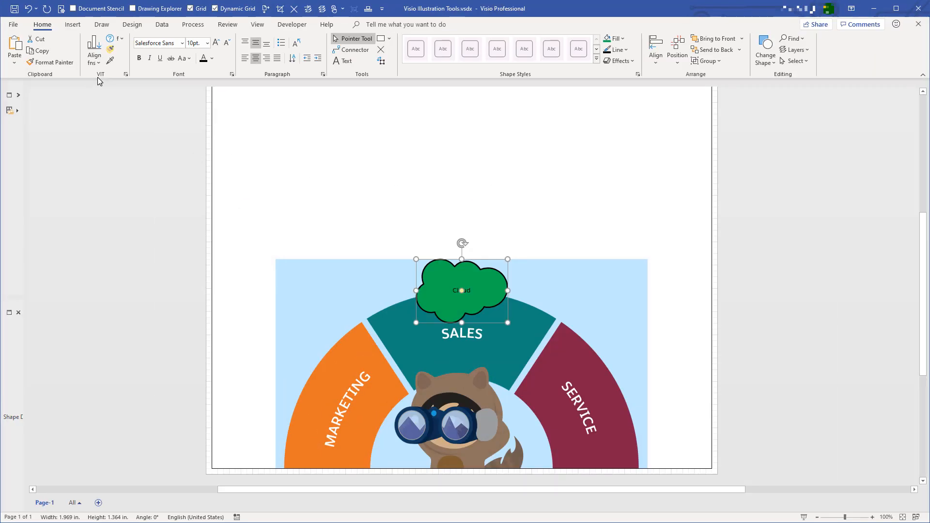
pyautogui.moveTo(125, 88)
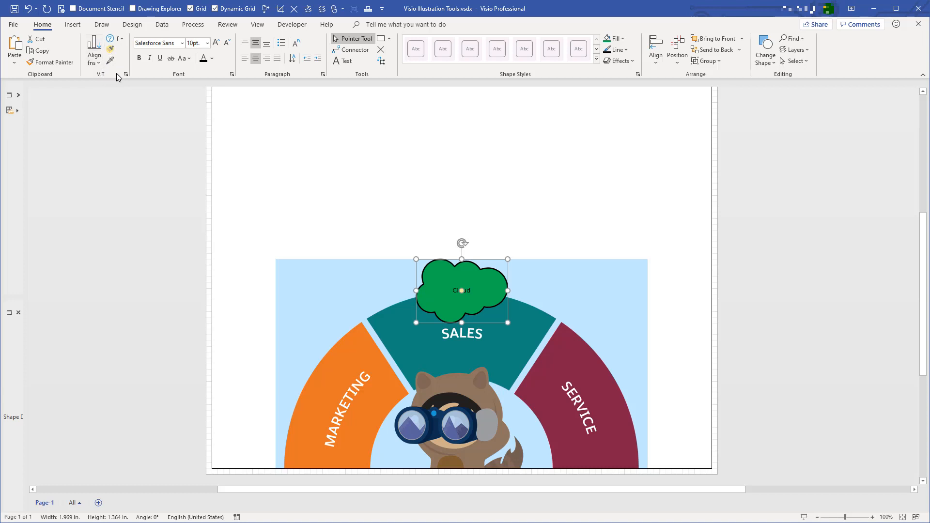
pyautogui.moveTo(107, 98)
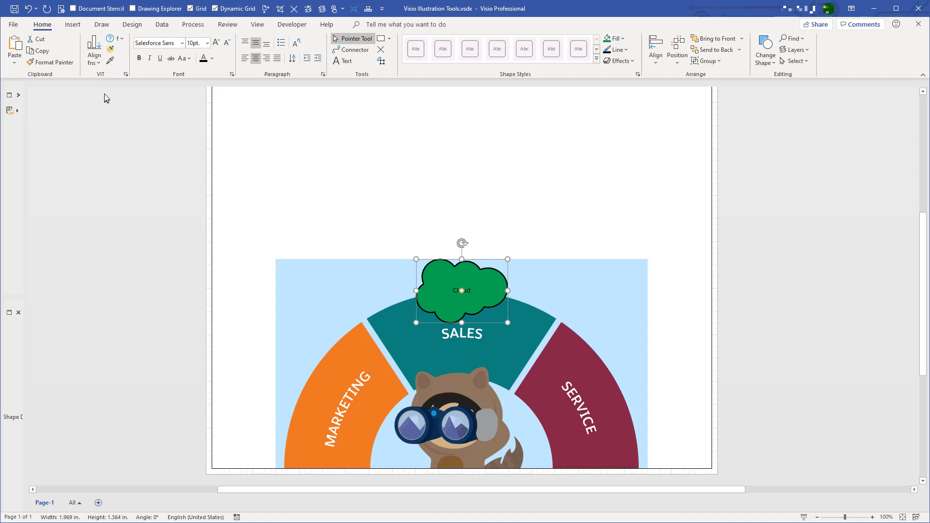
pyautogui.moveTo(121, 117)
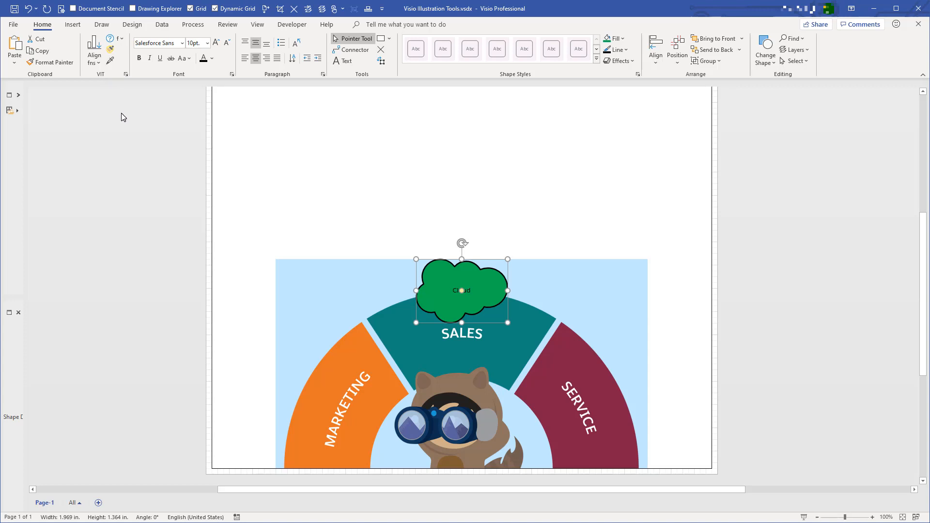
pyautogui.moveTo(114, 76)
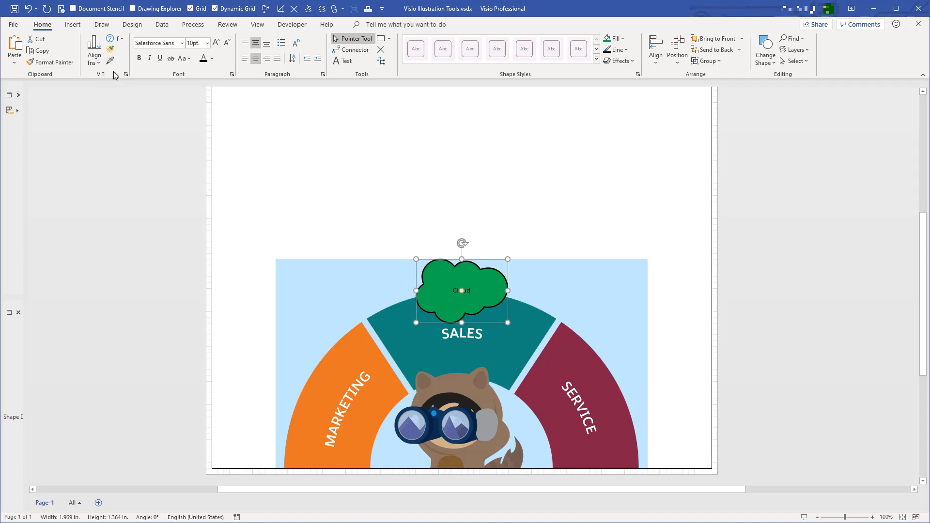
pyautogui.moveTo(200, 186)
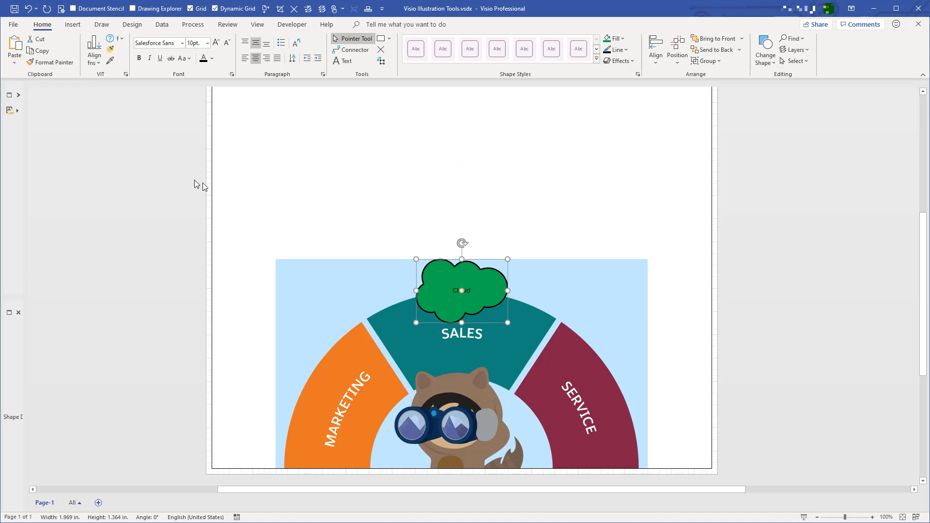
pyautogui.moveTo(171, 180)
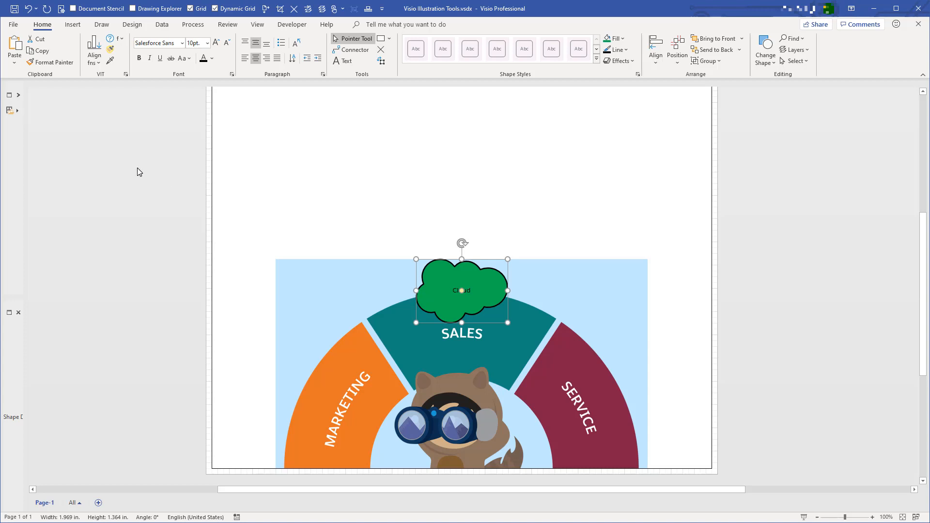
pyautogui.moveTo(117, 101)
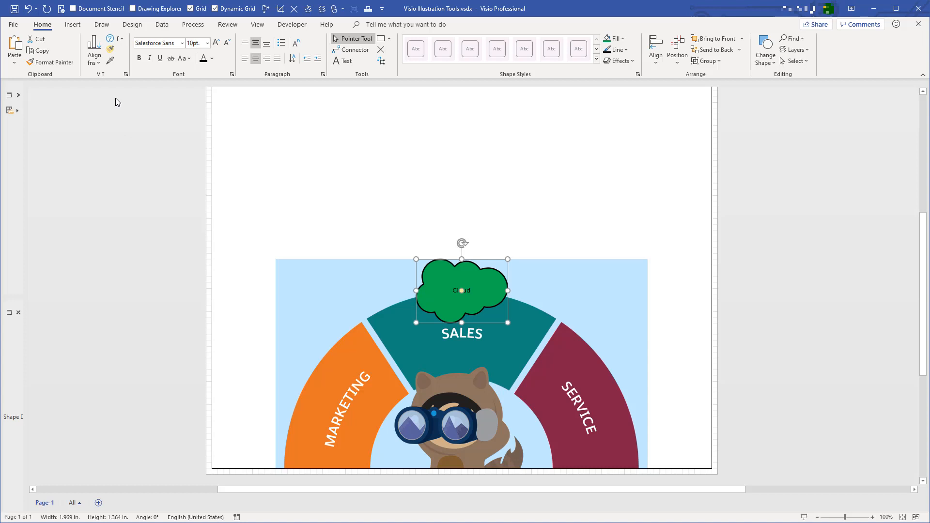
pyautogui.moveTo(173, 78)
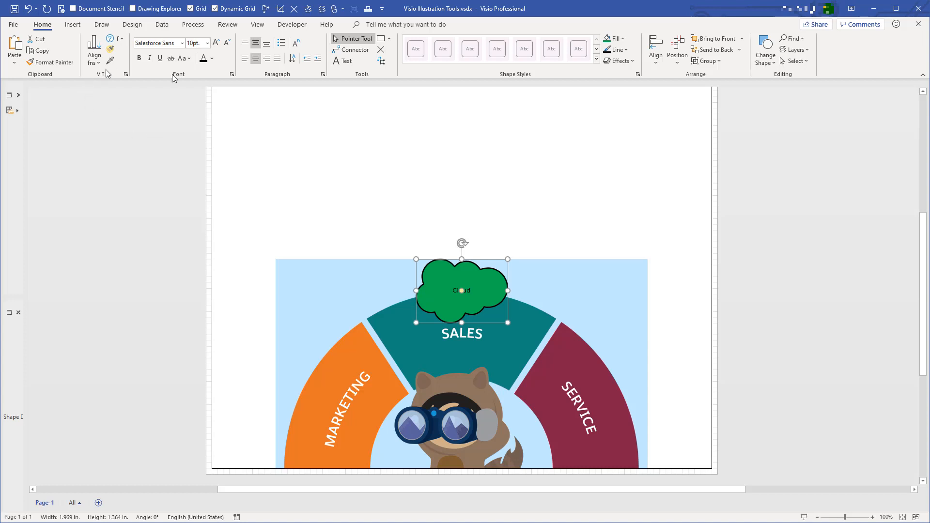
pyautogui.moveTo(575, 368)
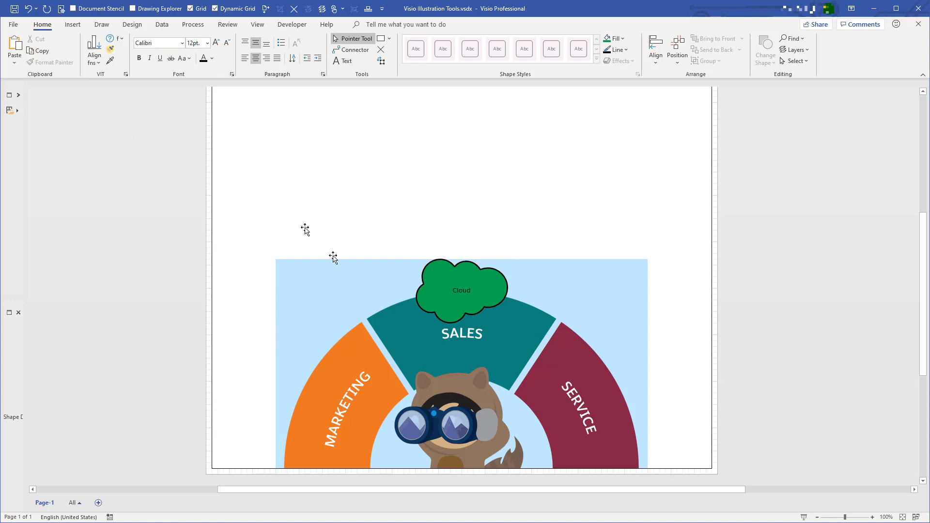
pyautogui.moveTo(111, 62)
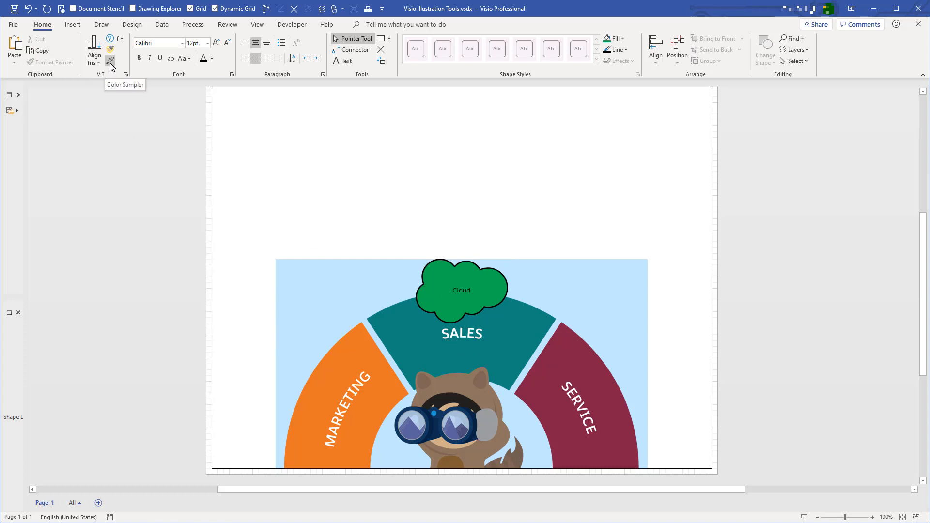
pyautogui.moveTo(99, 73)
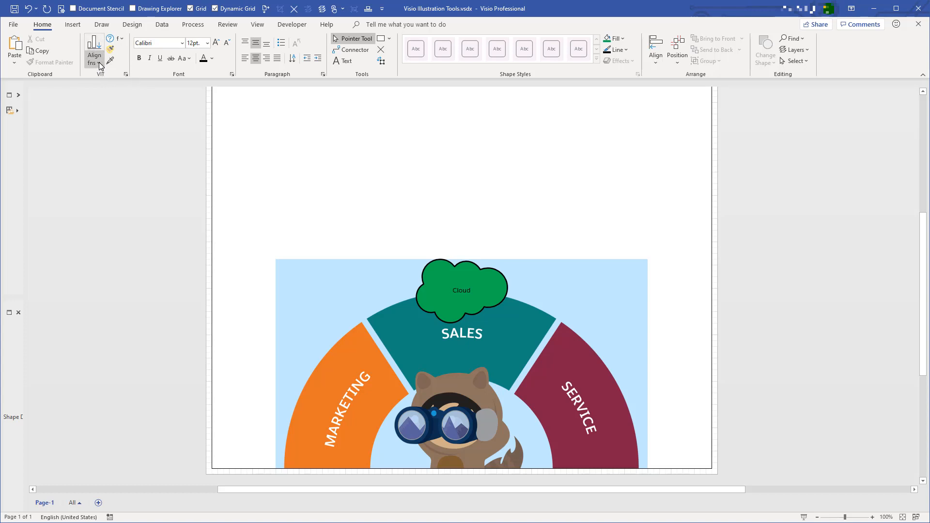
pyautogui.click(94, 56)
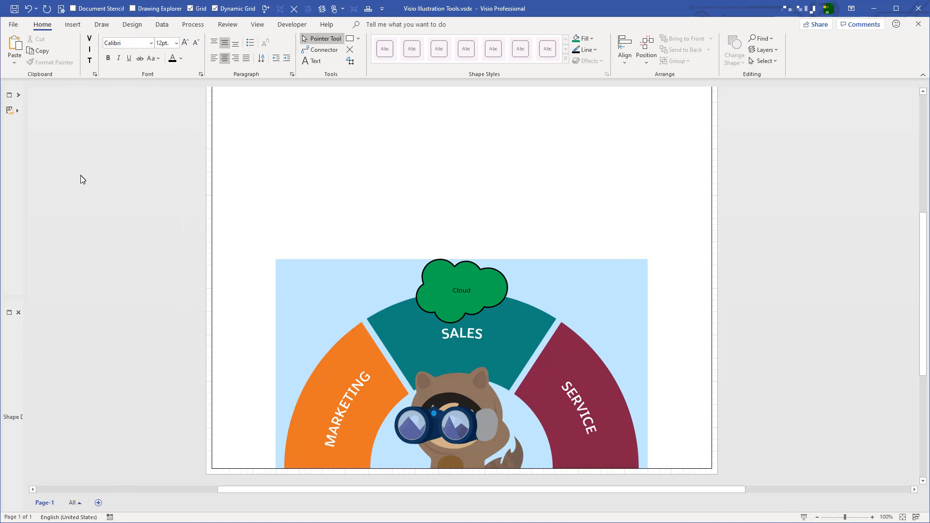
pyautogui.moveTo(85, 181)
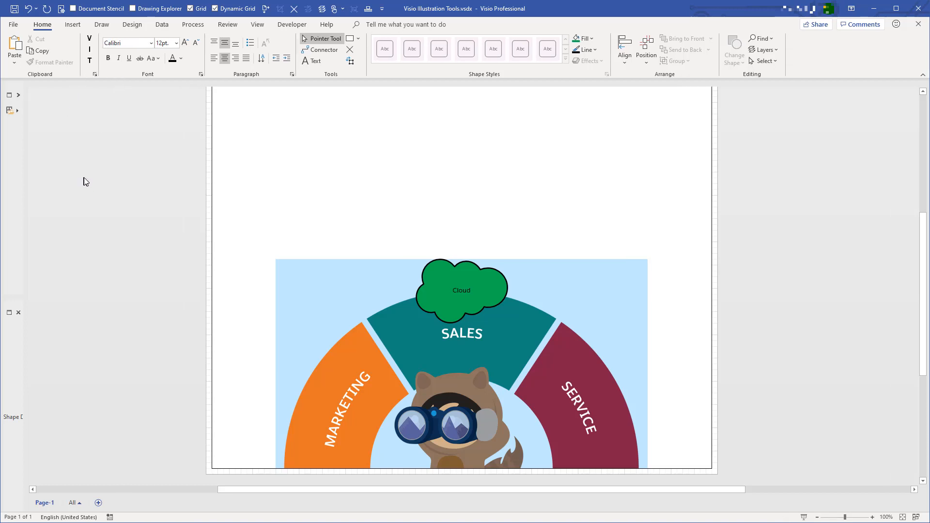
pyautogui.moveTo(94, 109)
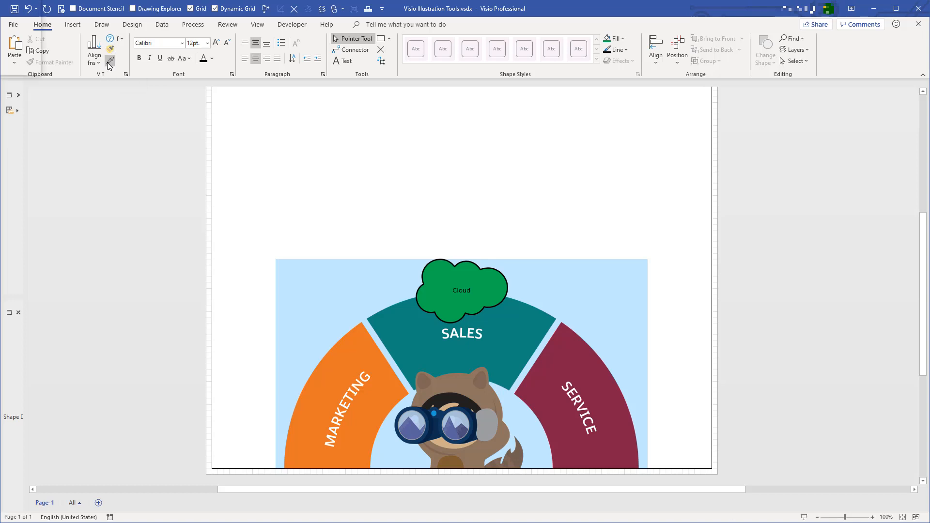
# Launch the Color Sampler and uncheck Minimize Visio so Visio stays visible.
pyautogui.click(110, 62)
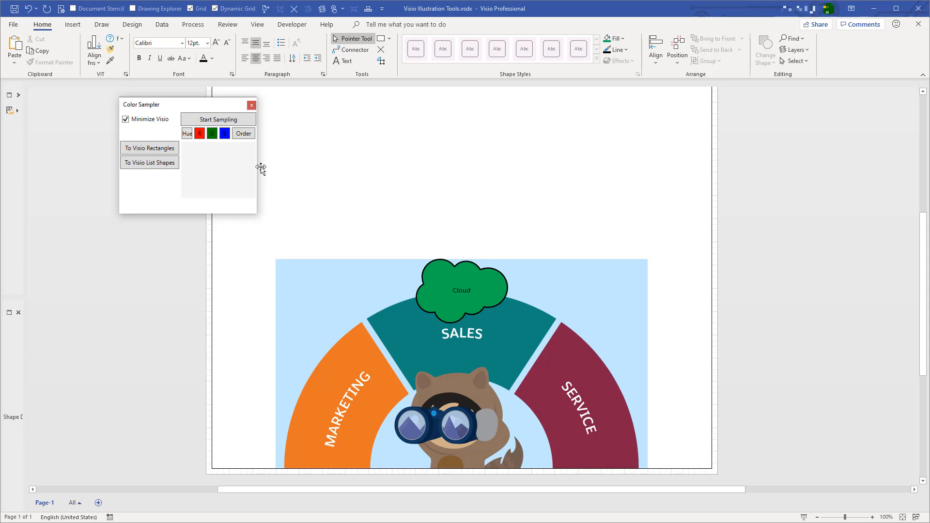
pyautogui.moveTo(268, 182)
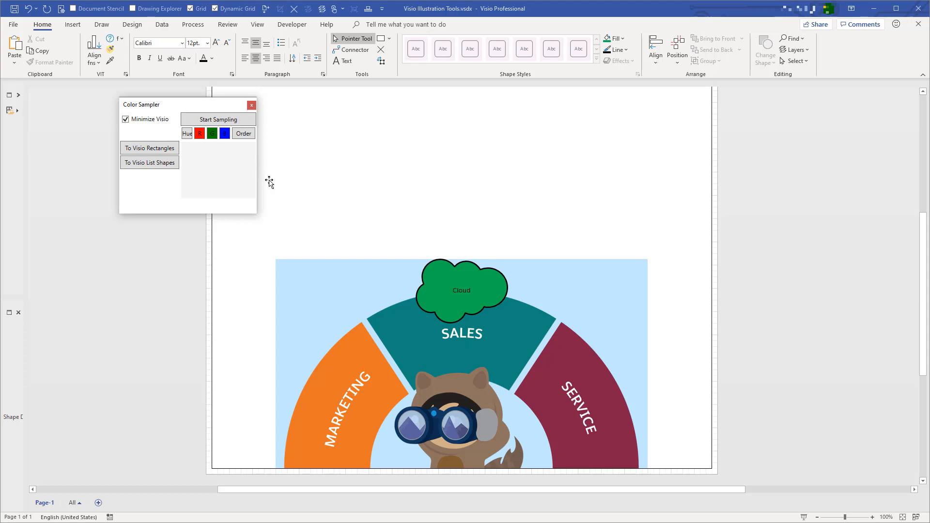
pyautogui.moveTo(125, 206)
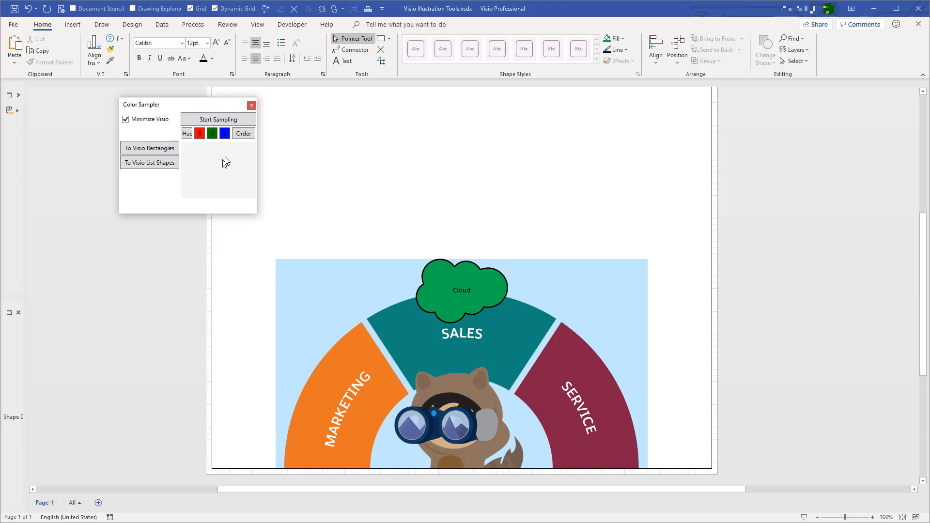
pyautogui.moveTo(209, 162)
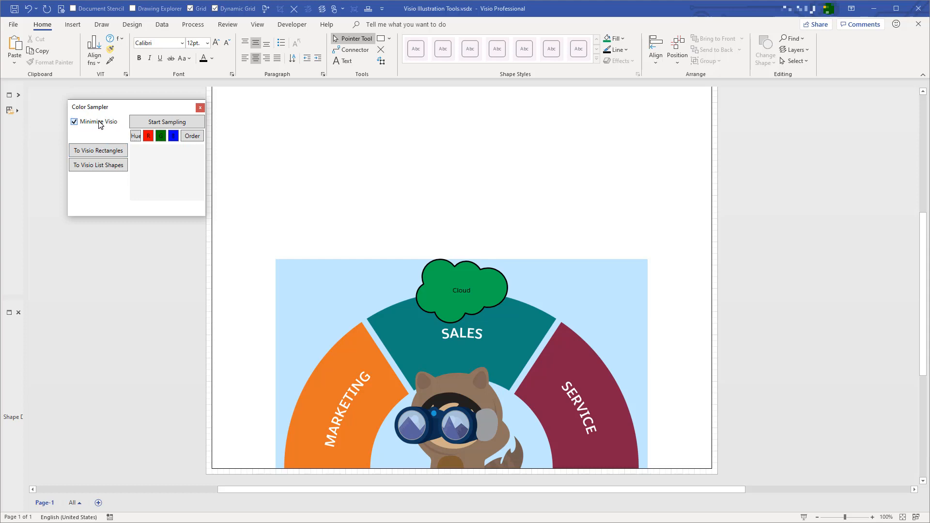
pyautogui.click(74, 122)
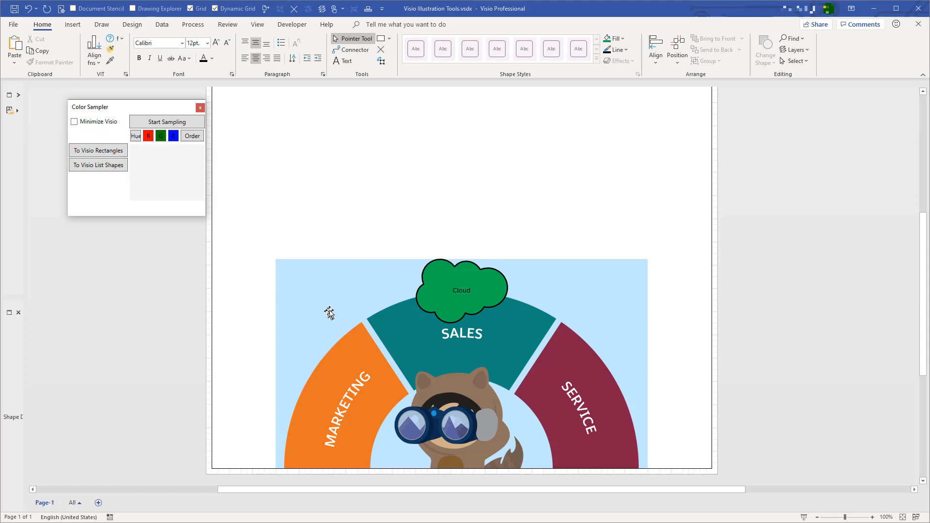
pyautogui.moveTo(334, 313)
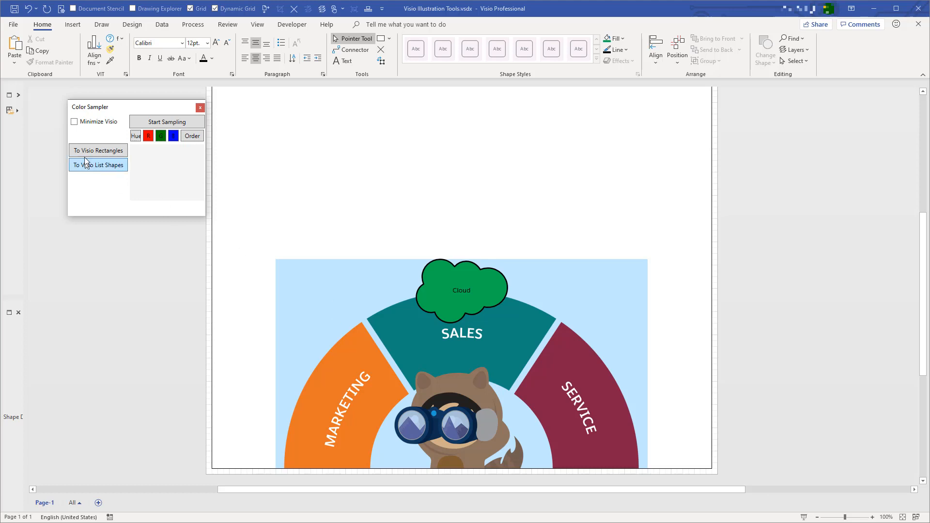
pyautogui.moveTo(106, 134)
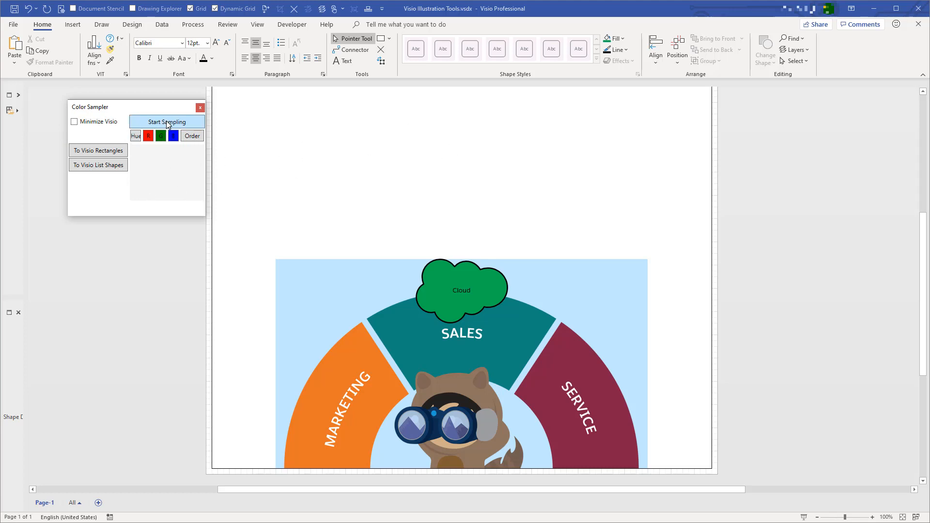
# Sample teal, orange, light blue and maroon from the image, removing and resampling unwanted entries.
pyautogui.click(167, 122)
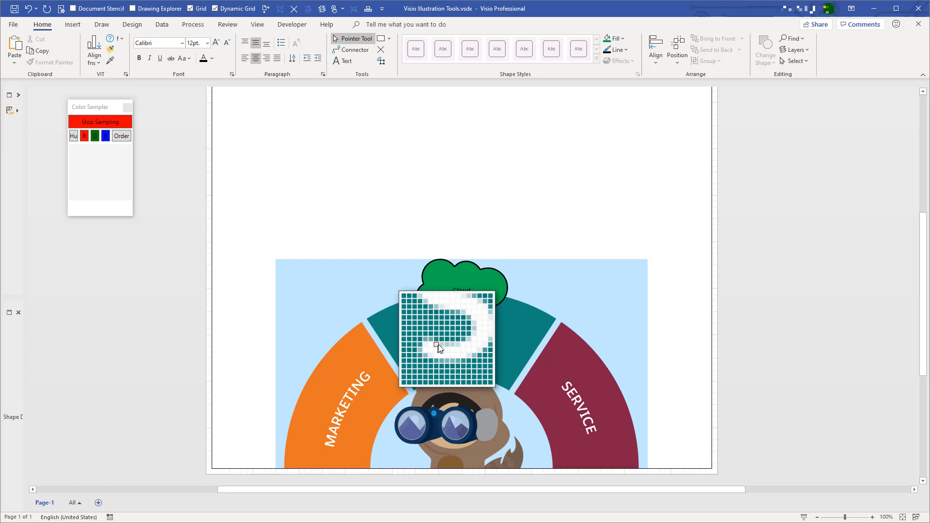
pyautogui.click(439, 346)
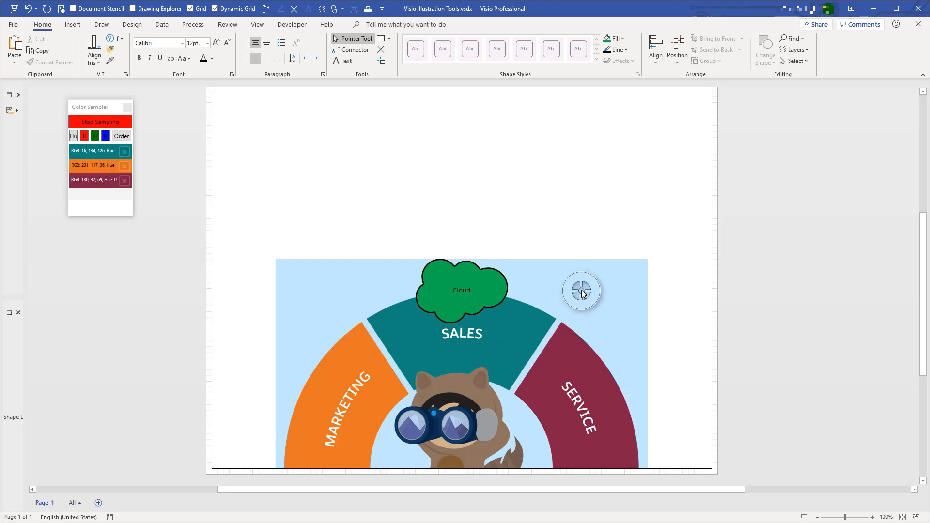
pyautogui.click(581, 291)
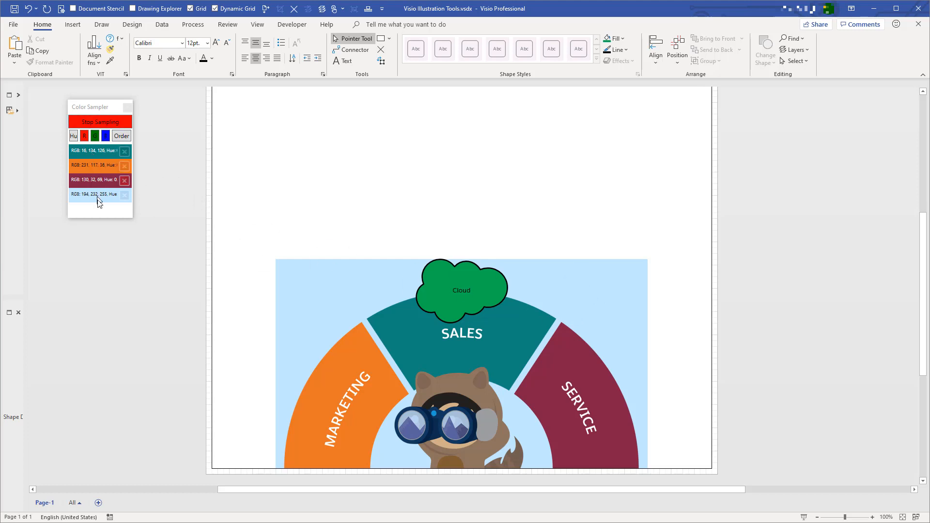
pyautogui.click(125, 196)
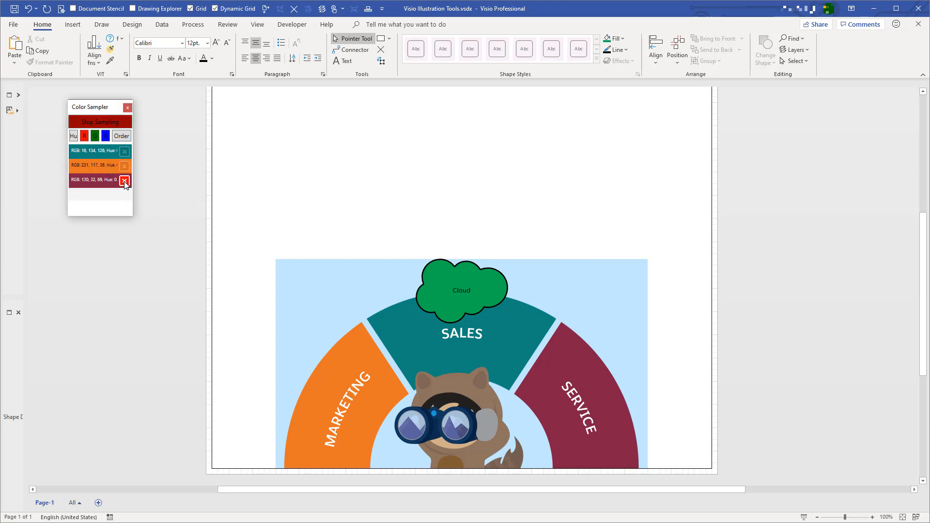
pyautogui.click(587, 377)
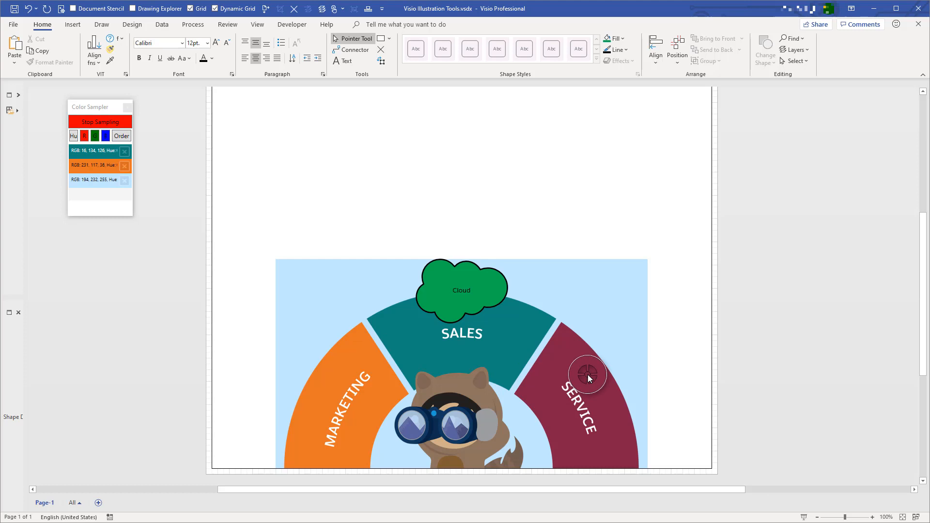
pyautogui.click(587, 375)
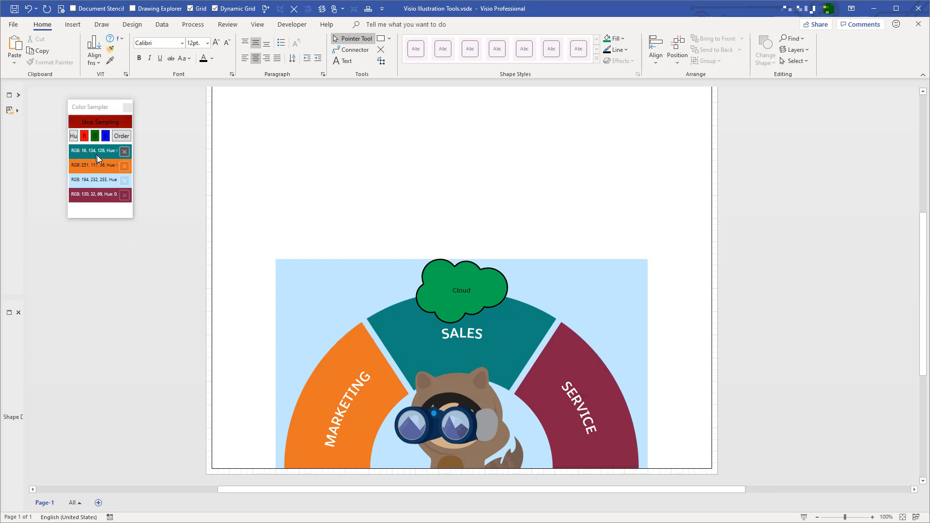
pyautogui.click(100, 122)
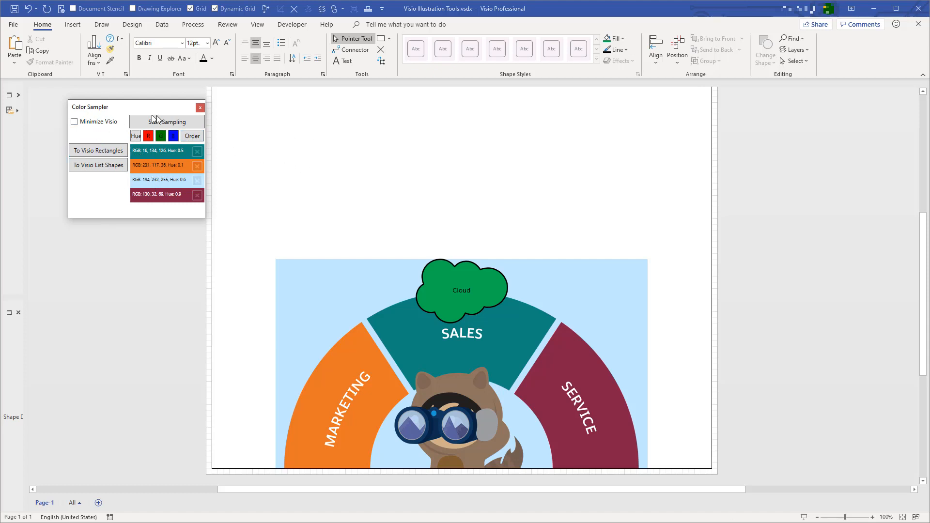
pyautogui.click(168, 122)
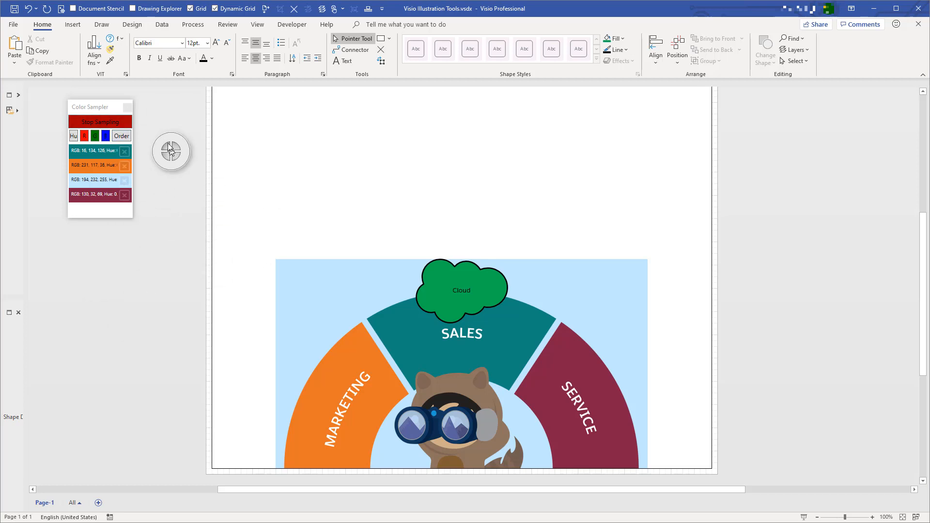
pyautogui.moveTo(159, 128)
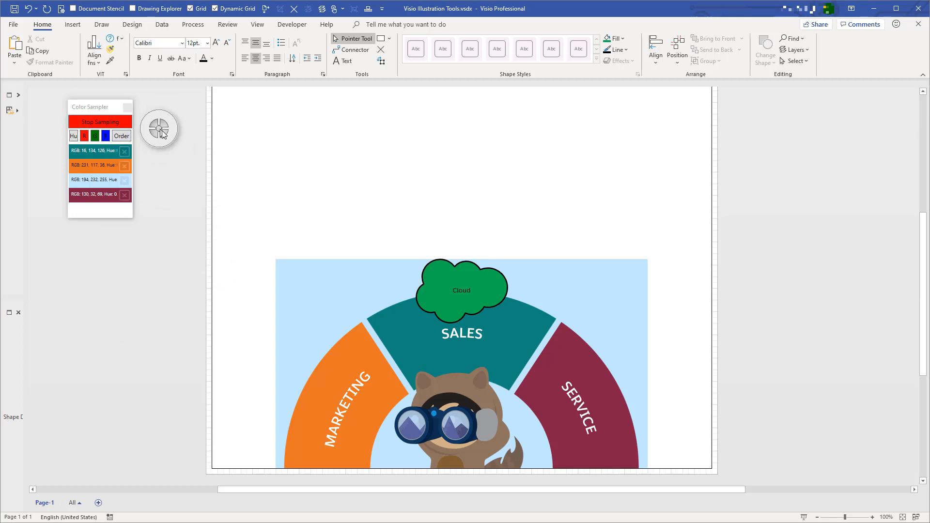
pyautogui.moveTo(335, 215)
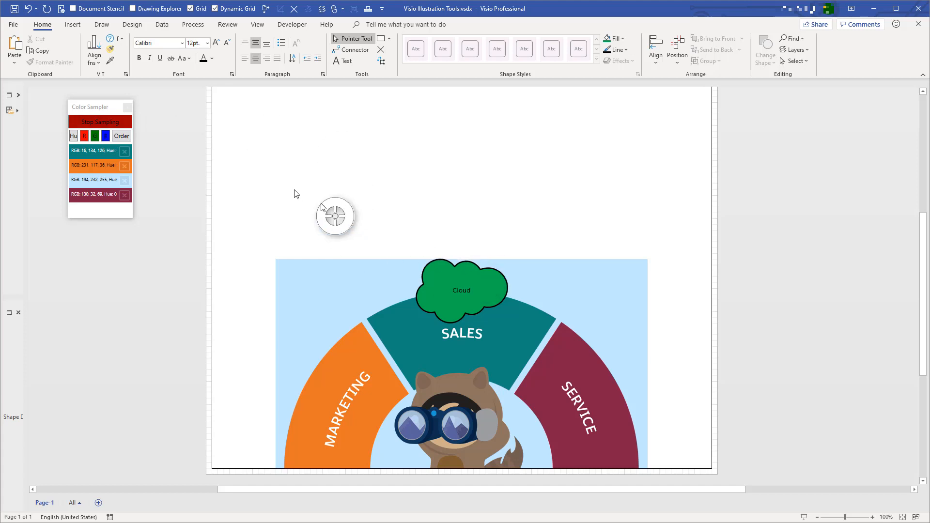
# Stop sampling, try the hue and channel sorts, then restore sampled order for the four colours.
pyautogui.click(100, 122)
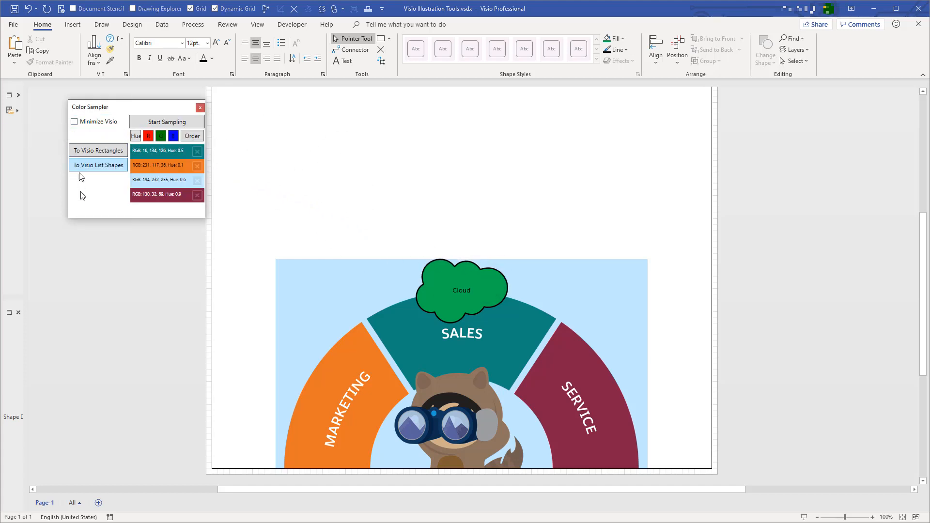
pyautogui.click(136, 135)
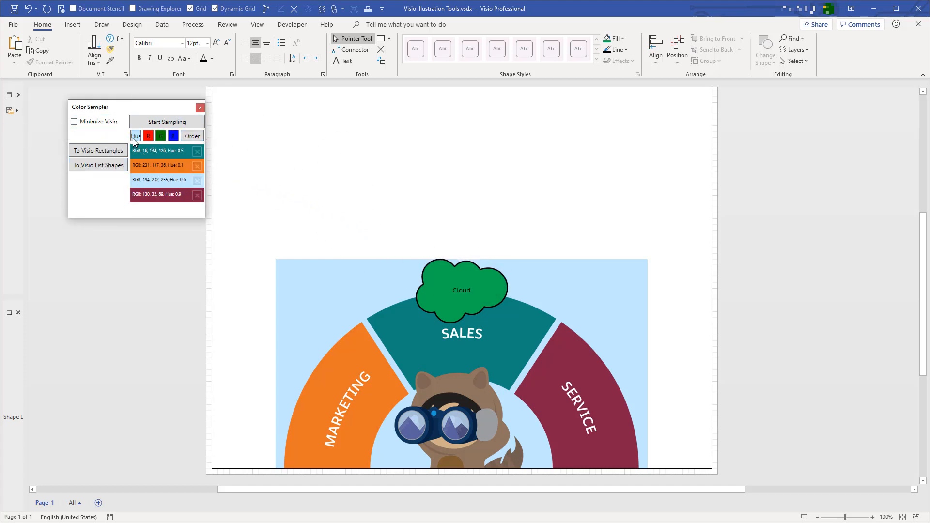
pyautogui.click(160, 136)
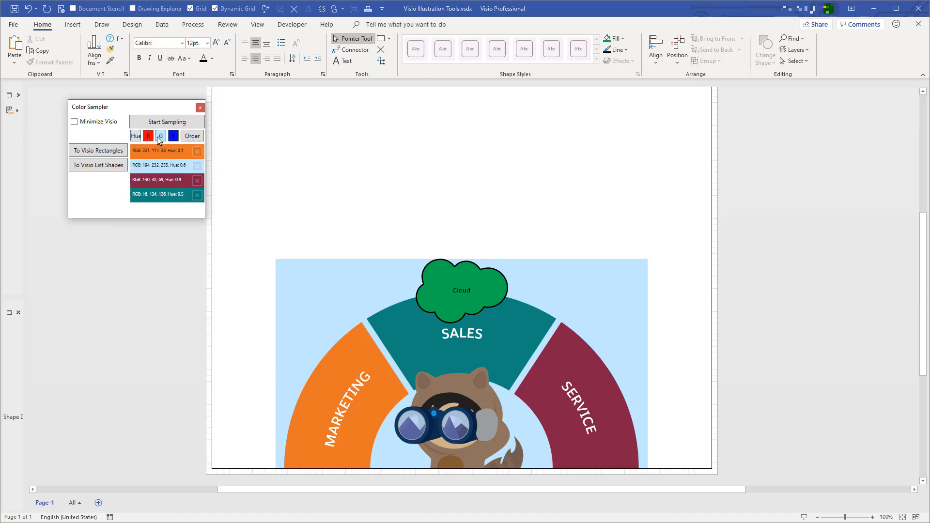
pyautogui.click(192, 136)
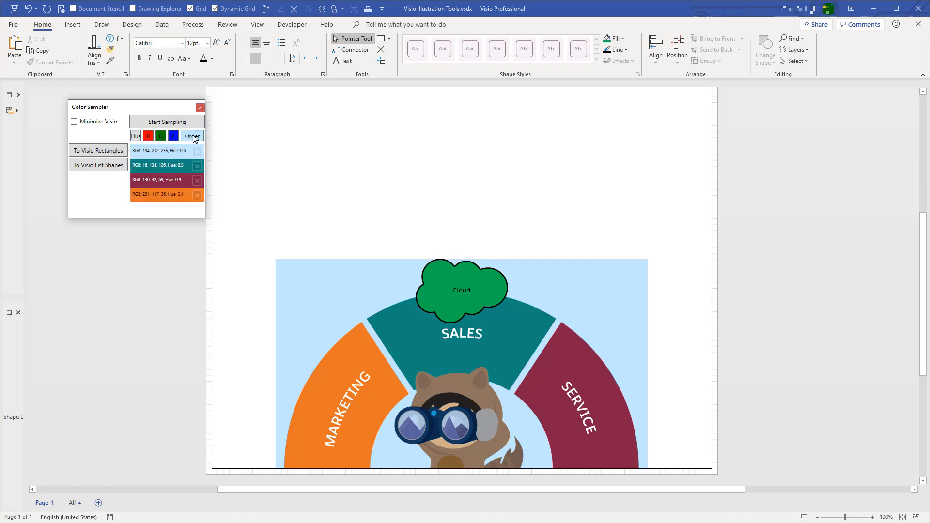
pyautogui.click(192, 136)
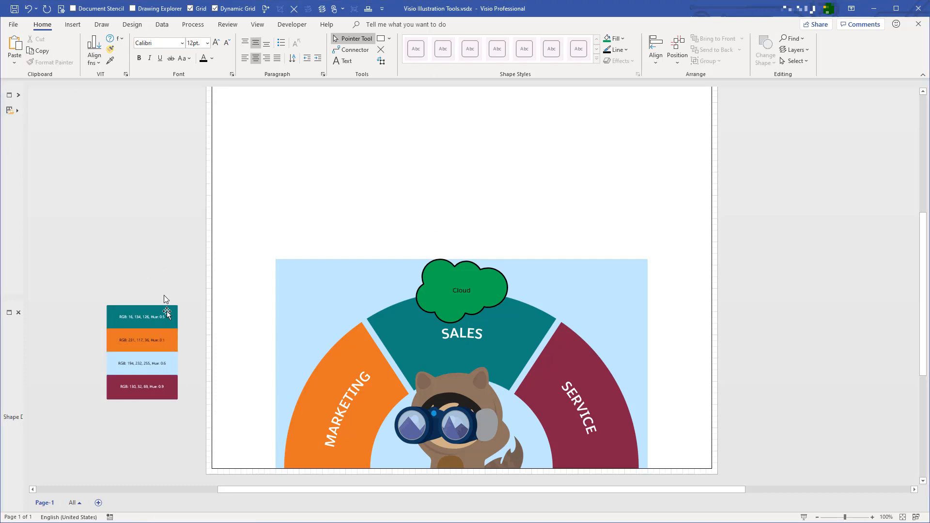
# Delete the teal rectangle covering the page, leaving it white above the image.
pyautogui.click(142, 317)
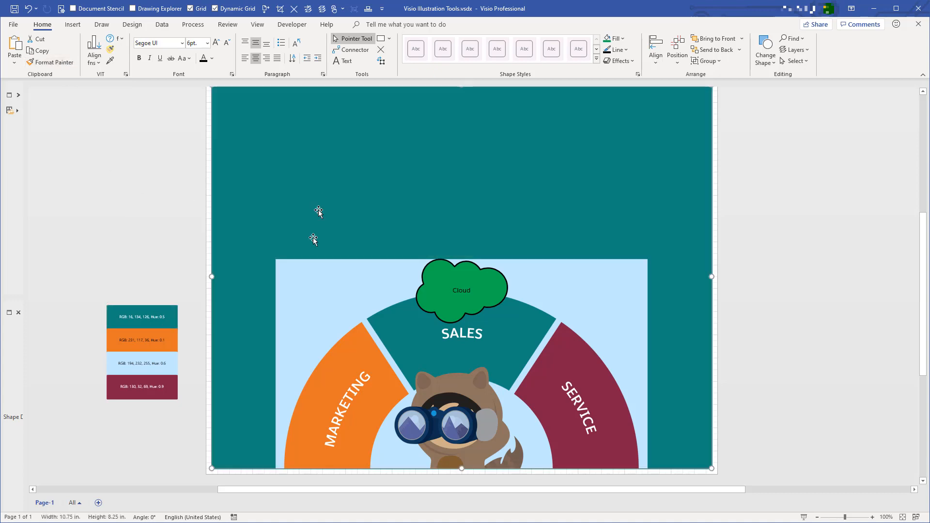
pyautogui.moveTo(547, 245)
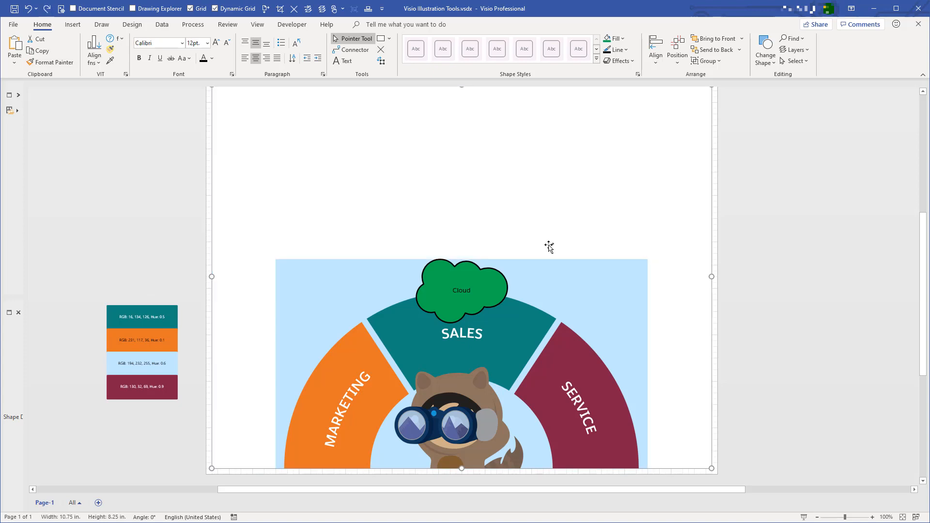
pyautogui.moveTo(194, 242)
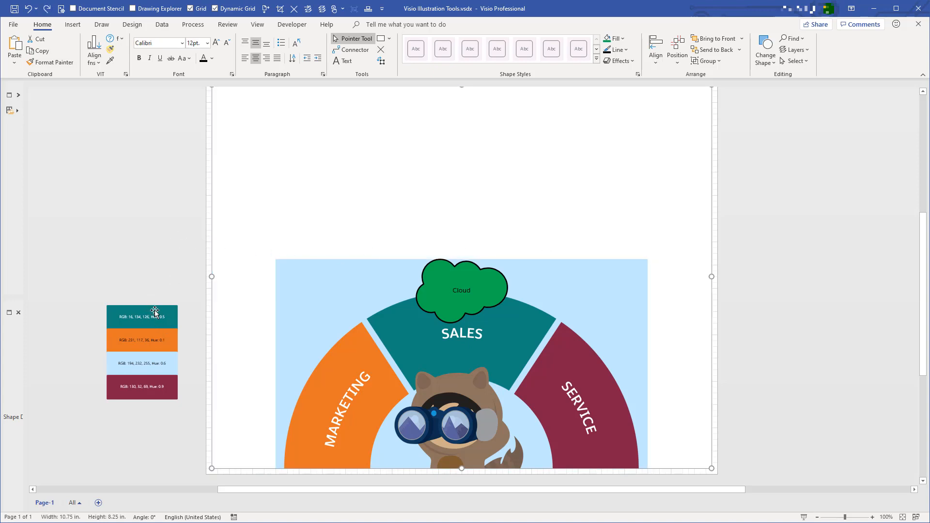
pyautogui.moveTo(498, 357)
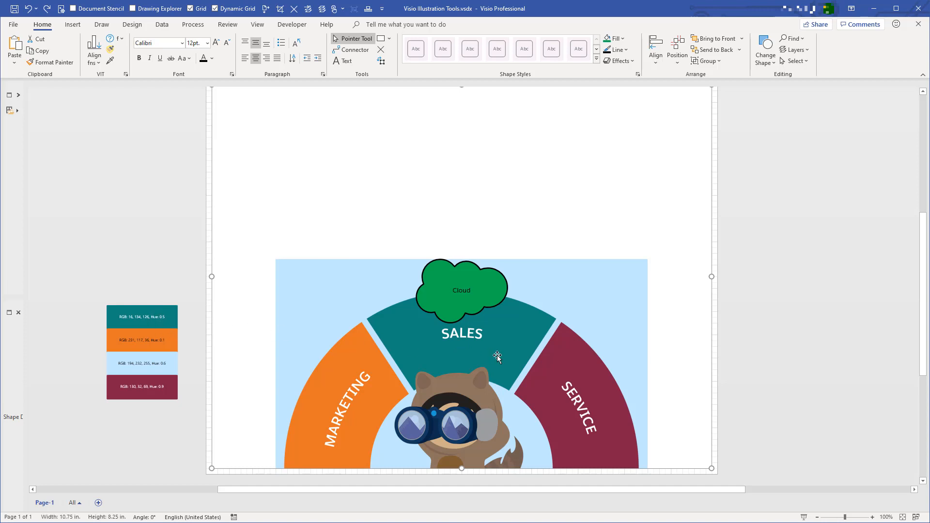
pyautogui.moveTo(137, 256)
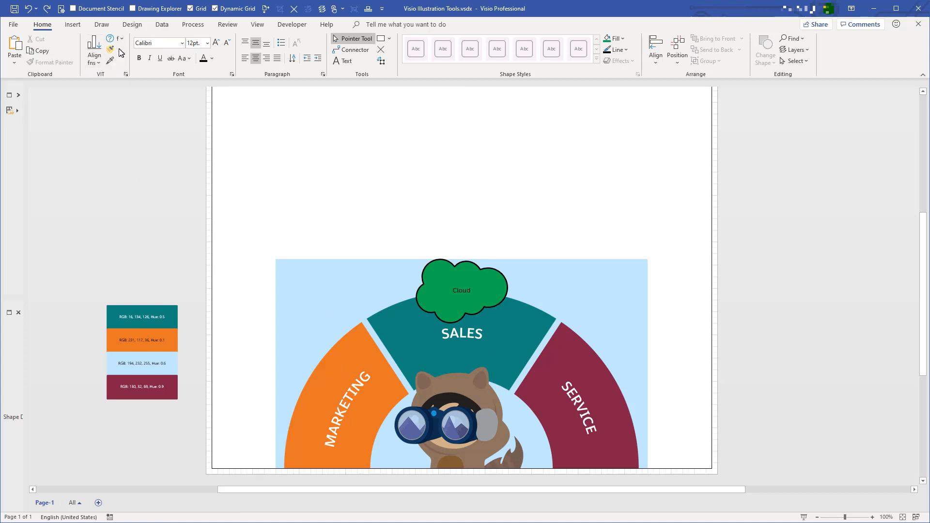
pyautogui.moveTo(110, 50)
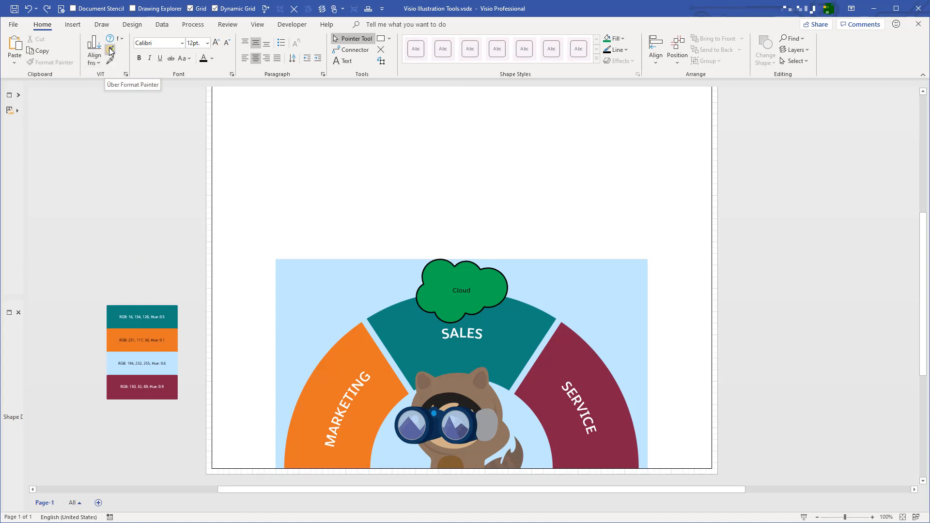
pyautogui.moveTo(111, 52)
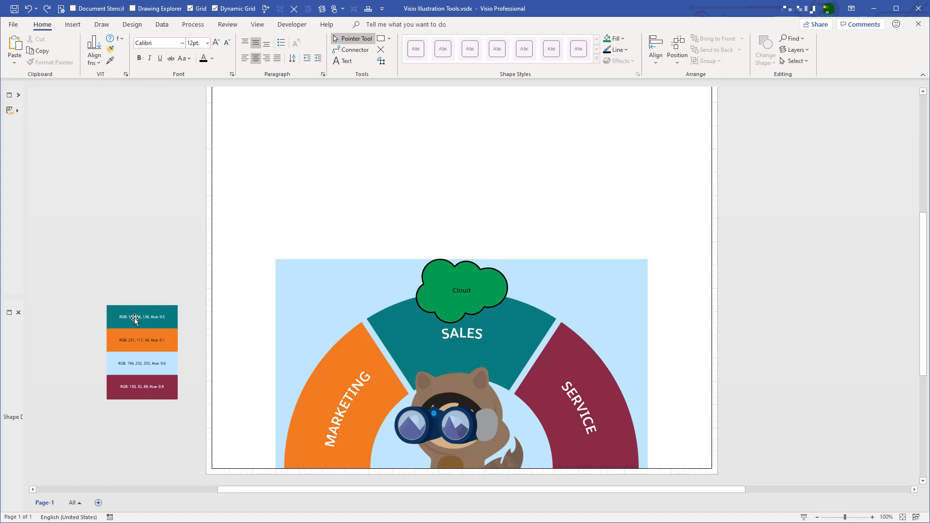
# Use the teal swatch as Über Format Painter source and apply it to a test rectangle typed 'dkfaj;lkjdsf'.
pyautogui.click(142, 316)
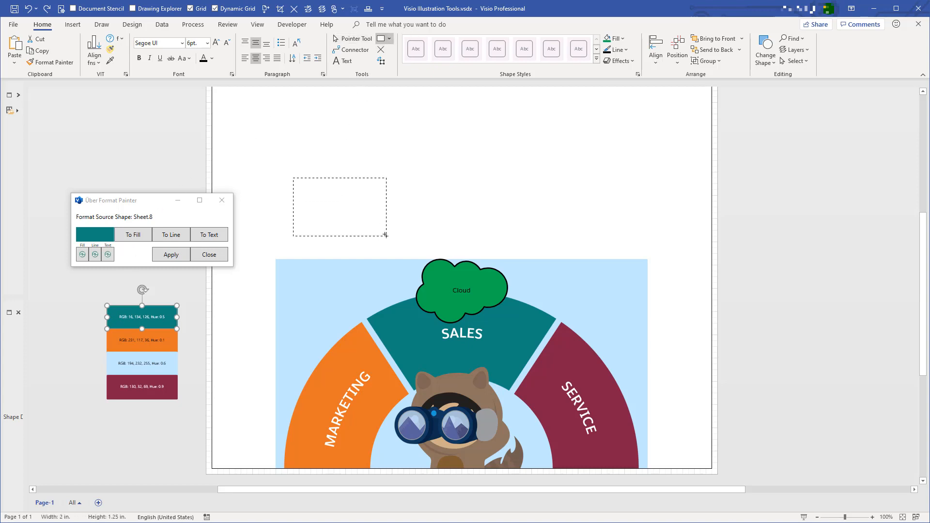
pyautogui.write('dkfaj;lkjdsf')
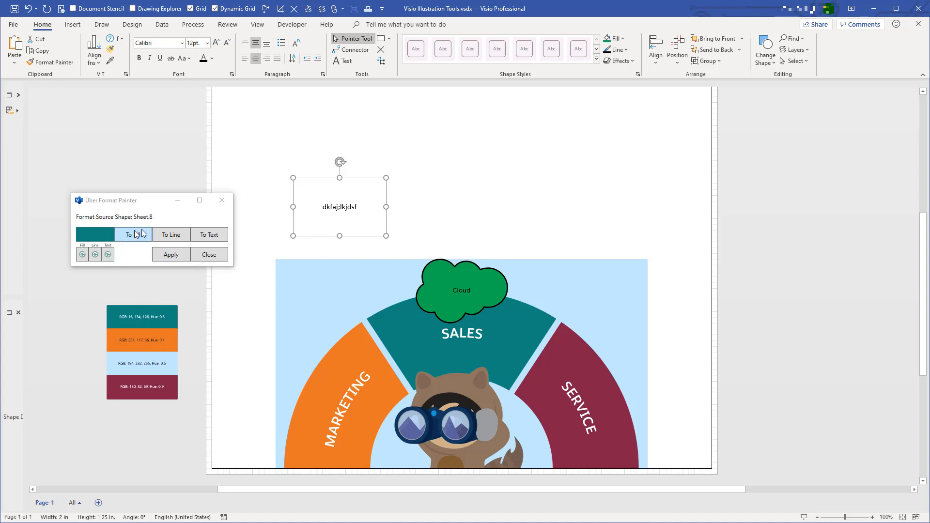
pyautogui.click(170, 234)
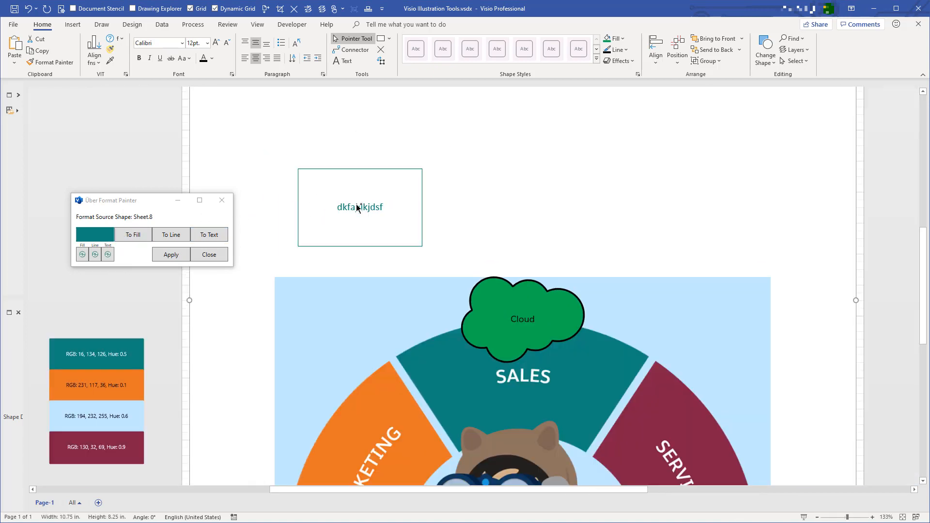
pyautogui.click(96, 354)
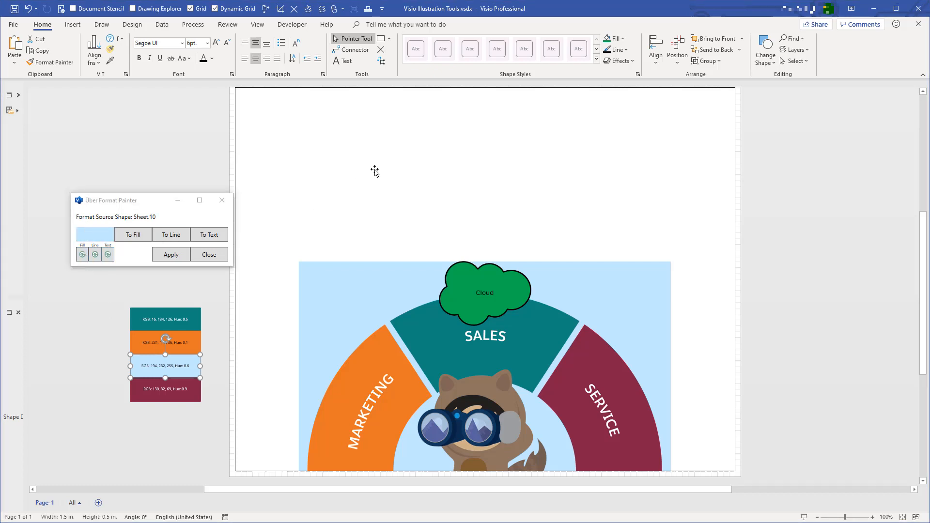
# Pick the light-blue swatch as source and fill a page-size background rectangle light blue.
pyautogui.click(133, 234)
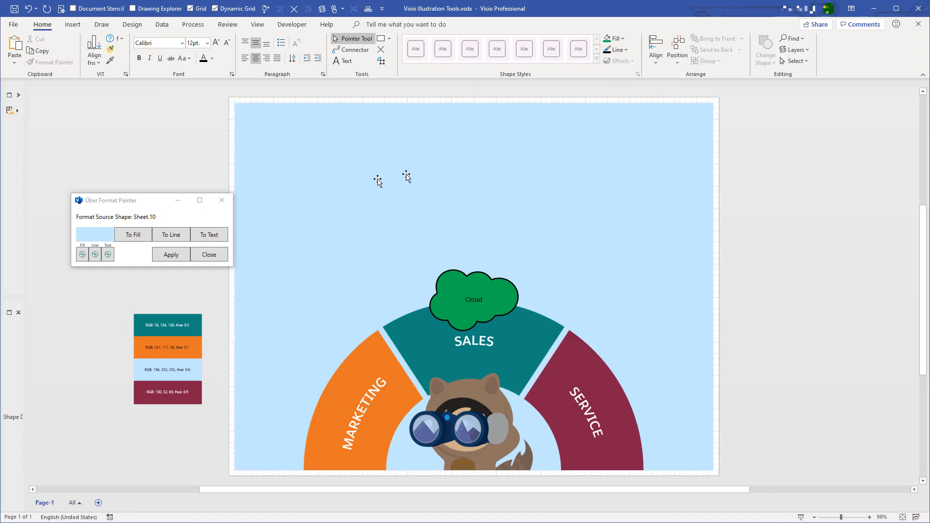
pyautogui.moveTo(354, 224)
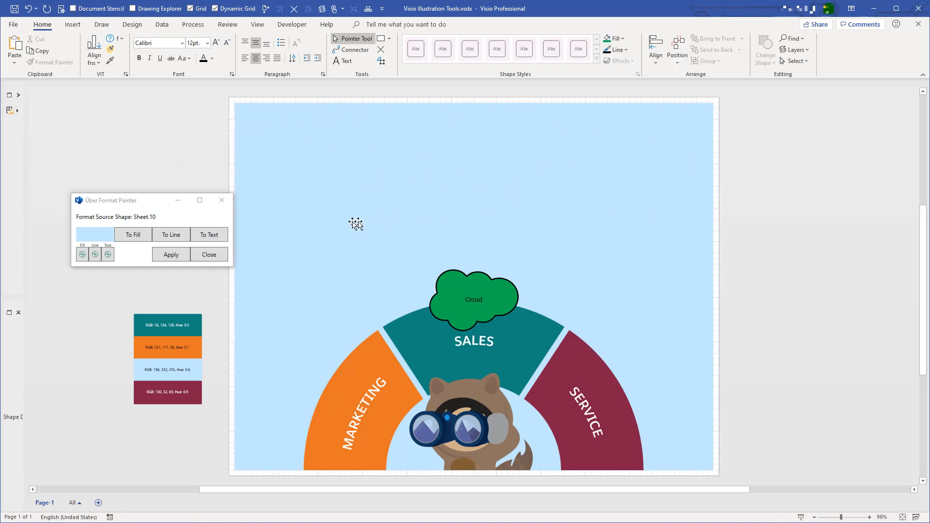
pyautogui.moveTo(273, 128)
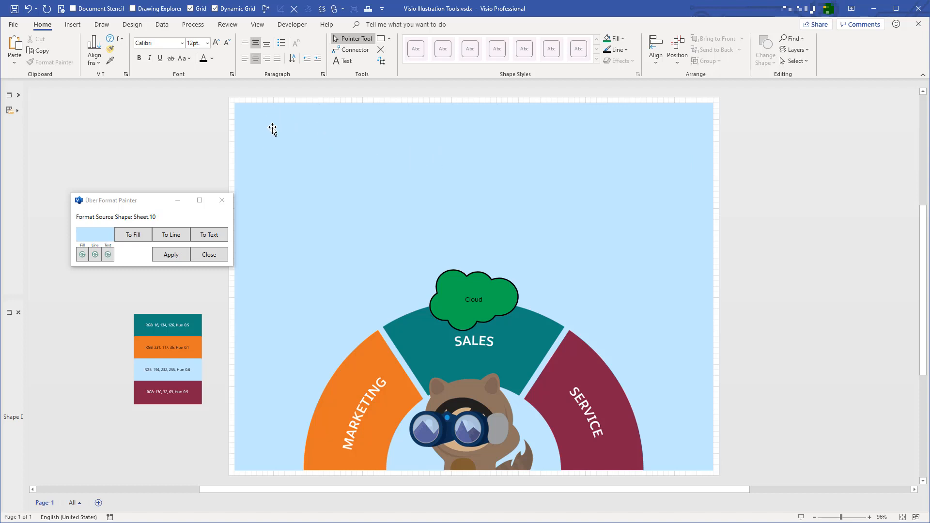
pyautogui.moveTo(295, 118)
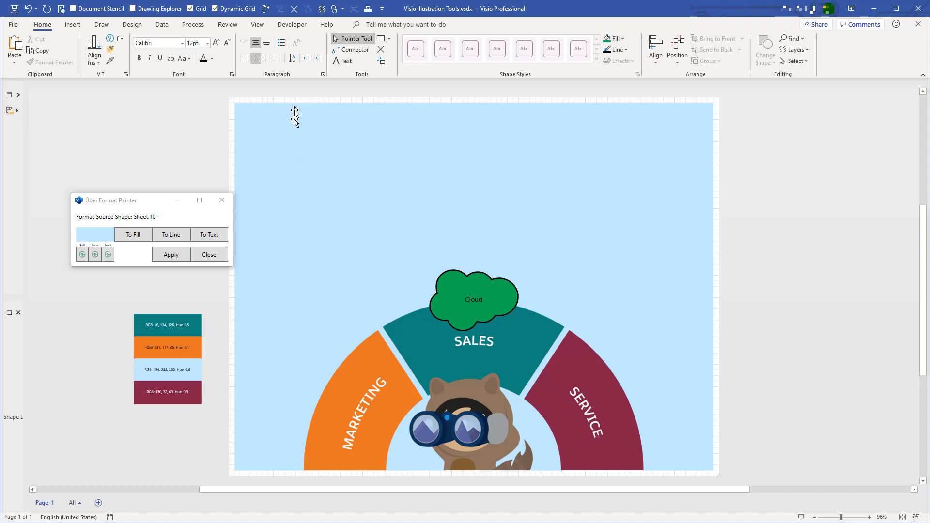
pyautogui.moveTo(310, 378)
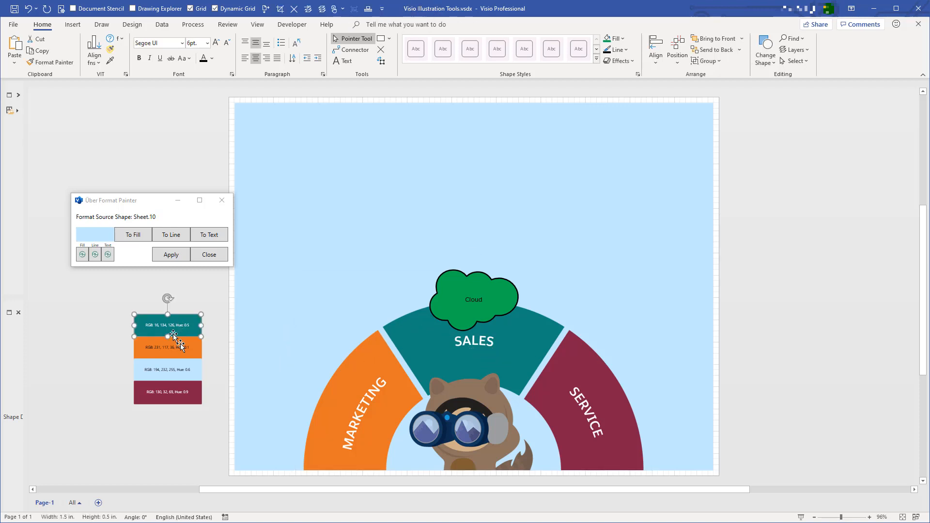
# Apply the teal swatch to the enlarged cloud over SALES and make its white Cloud text much larger.
pyautogui.click(167, 325)
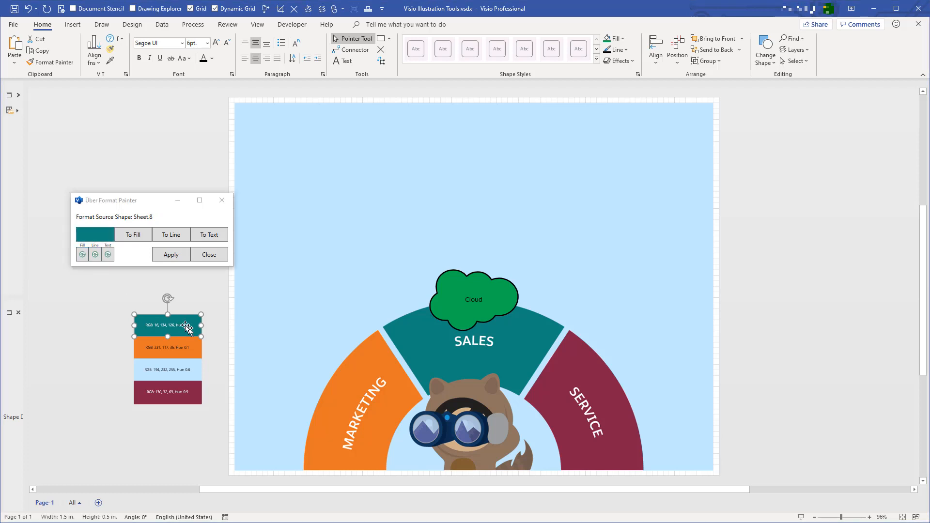
pyautogui.click(474, 298)
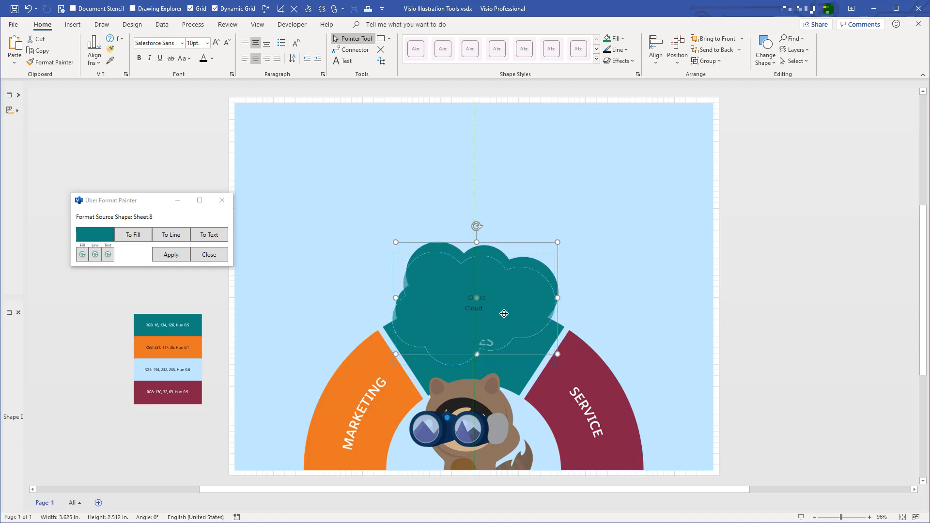
pyautogui.moveTo(557, 354); pyautogui.dragTo(562, 370)
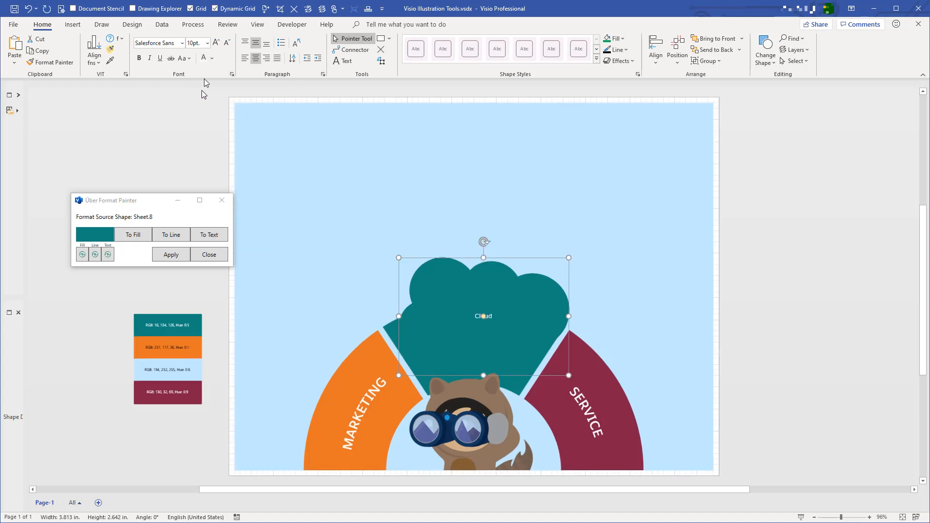
pyautogui.click(206, 43)
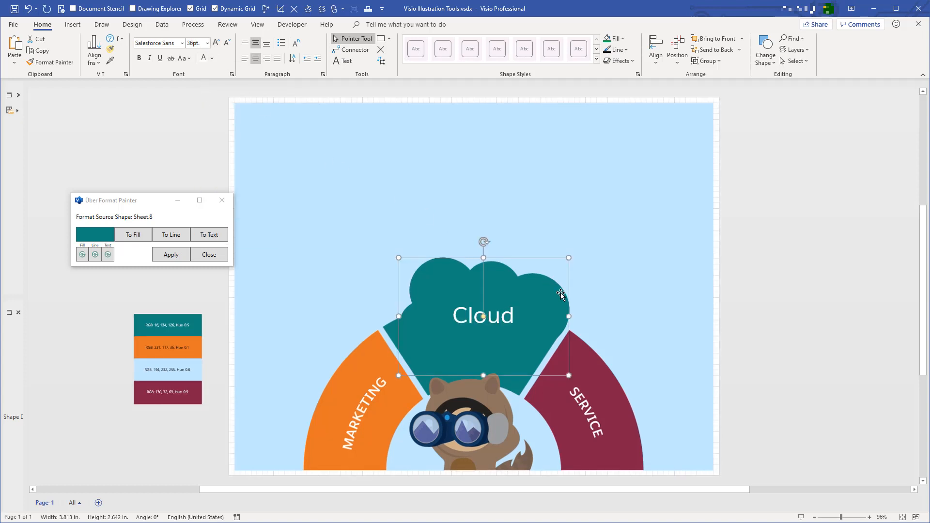
pyautogui.moveTo(541, 312)
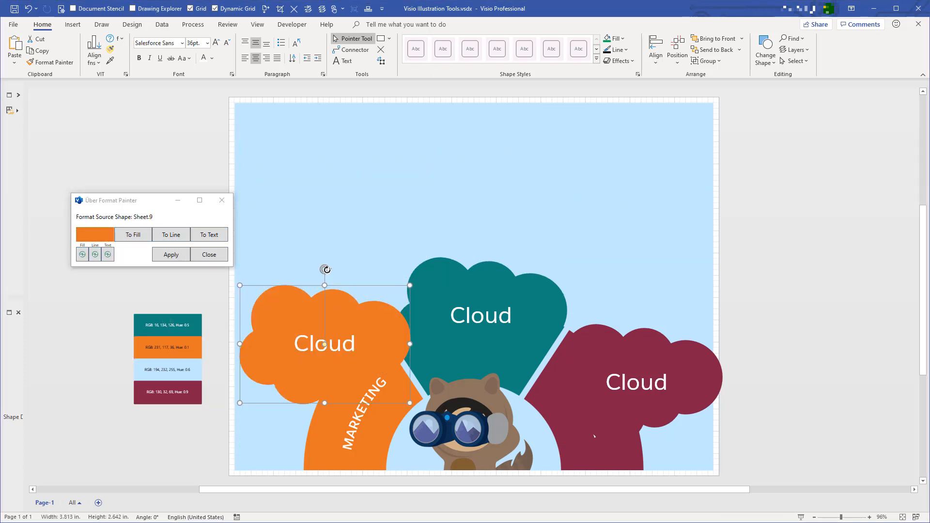
# Tilt the orange cloud over MARKETING and the maroon cloud over SERVICE beside the teal one.
pyautogui.moveTo(325, 269); pyautogui.dragTo(260, 303)
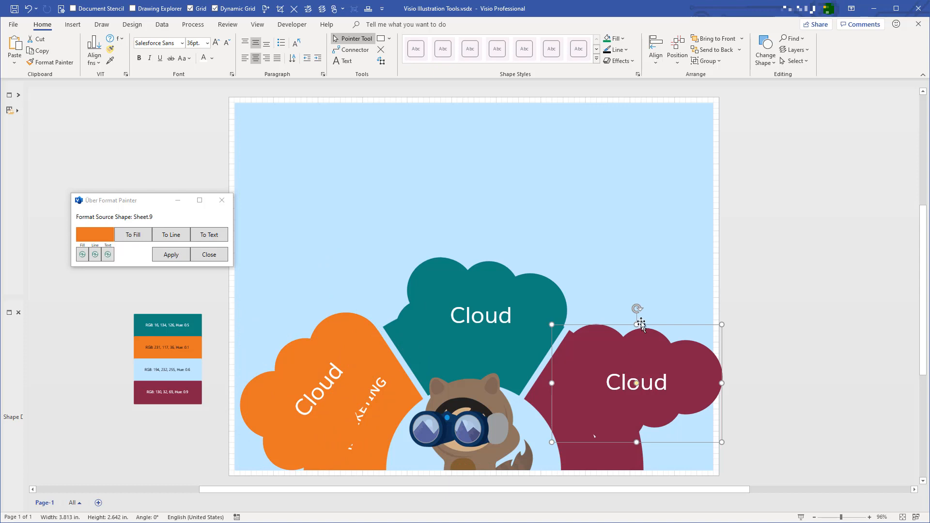
pyautogui.moveTo(636, 308); pyautogui.dragTo(706, 358)
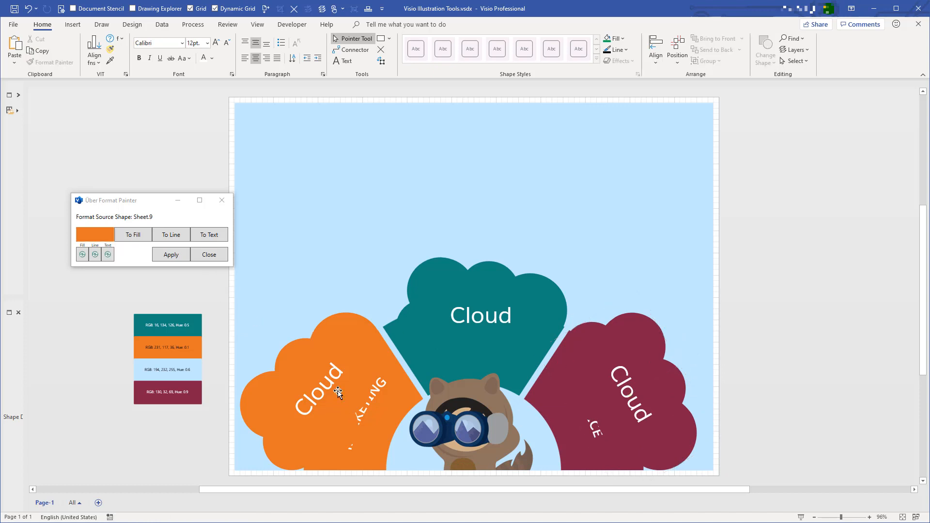
pyautogui.click(338, 393)
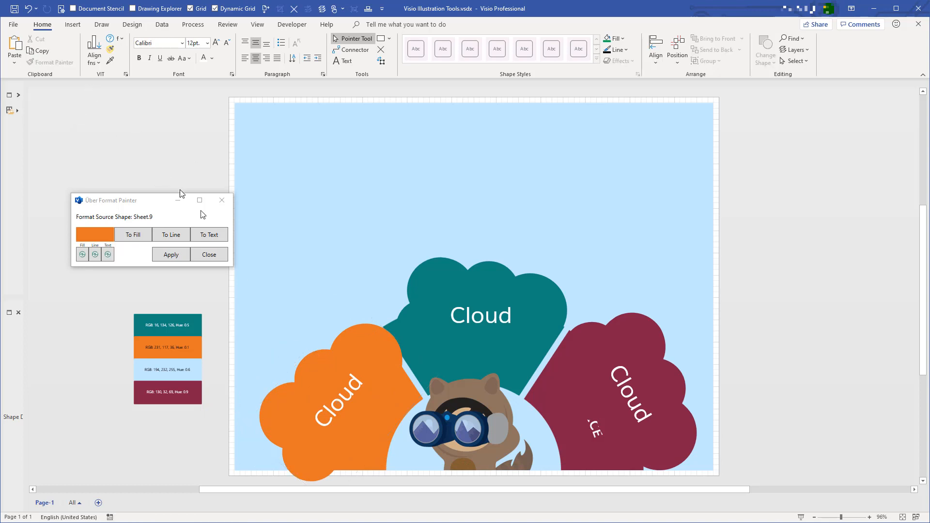
pyautogui.click(209, 234)
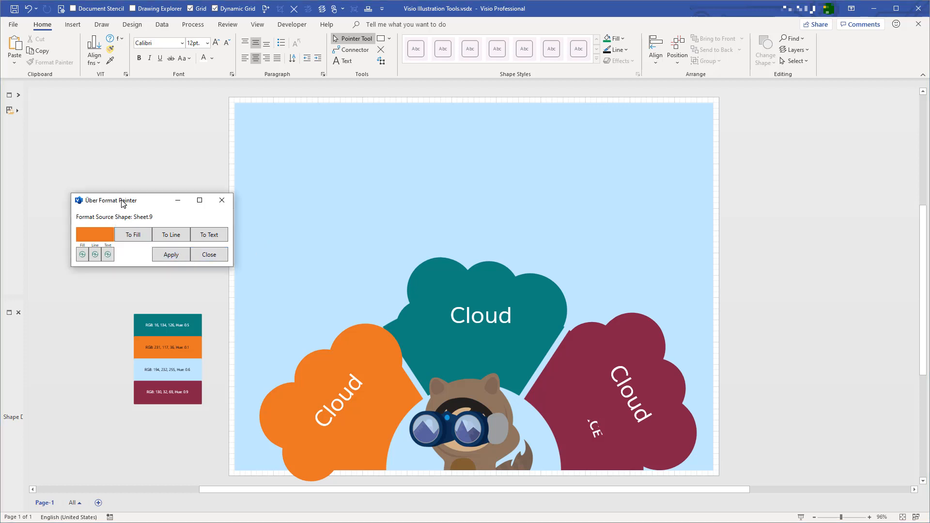
pyautogui.moveTo(109, 200); pyautogui.dragTo(113, 174)
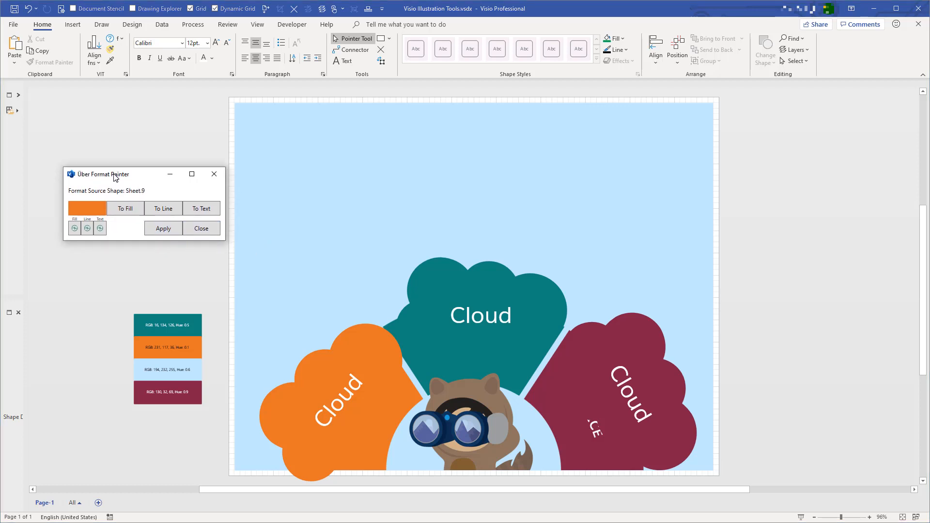
pyautogui.moveTo(159, 321)
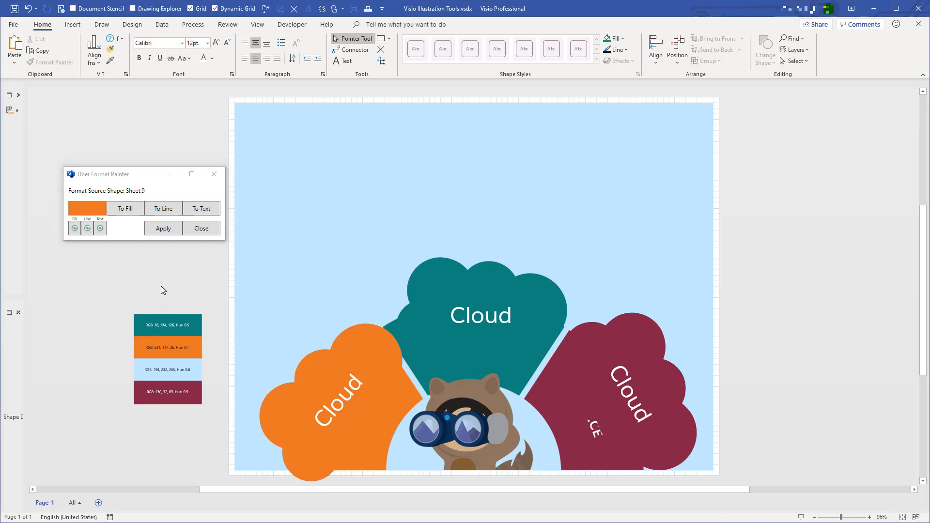
pyautogui.moveTo(759, 134)
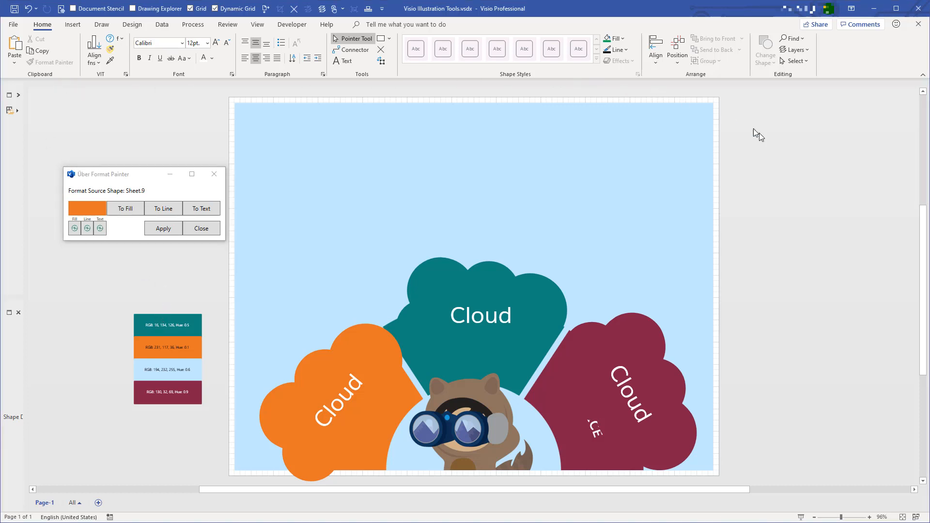